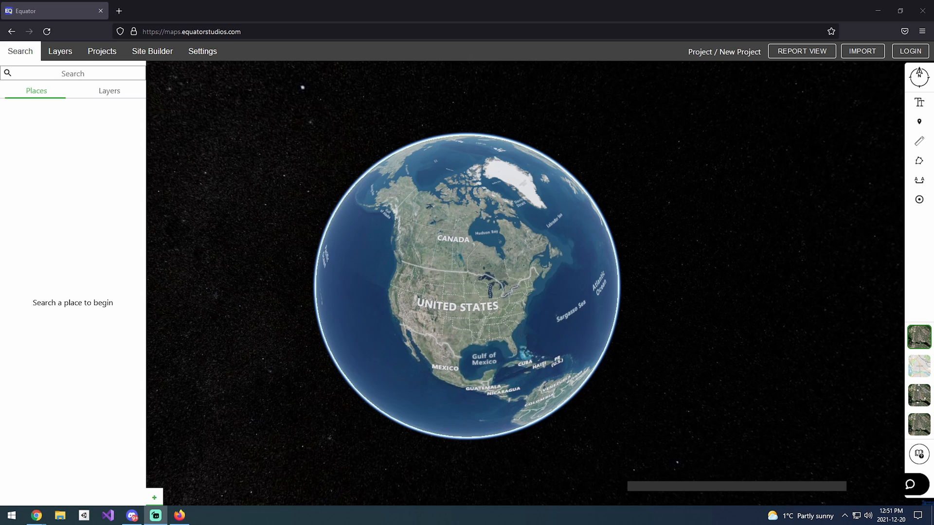
pyautogui.moveTo(437, 216)
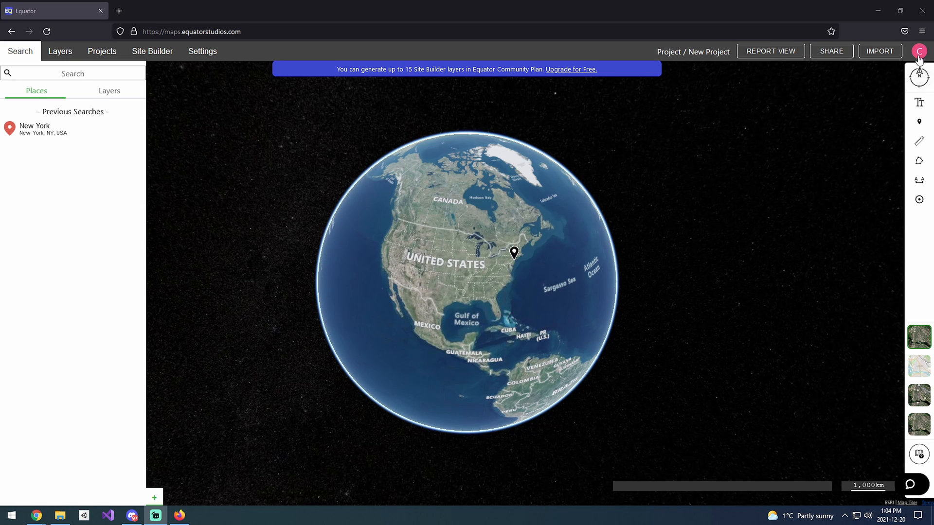
pyautogui.moveTo(919, 51)
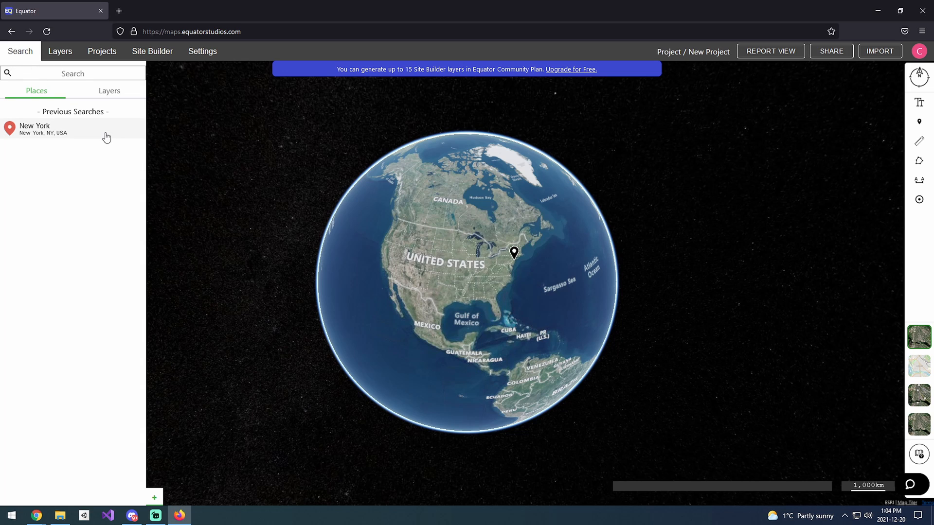
# Search for 'New York' and zoom the map down onto the New York City area.
pyautogui.write('N')
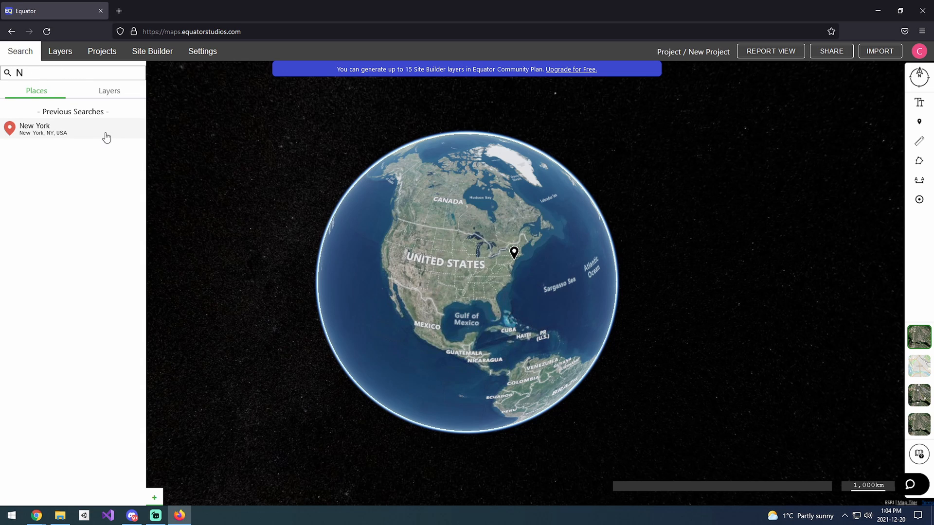
pyautogui.write('ew York')
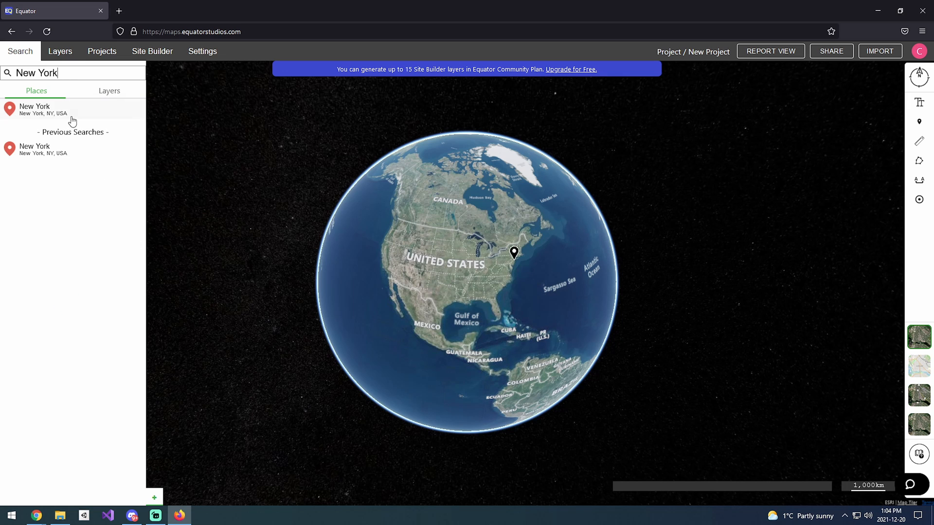
pyautogui.scroll(-3)
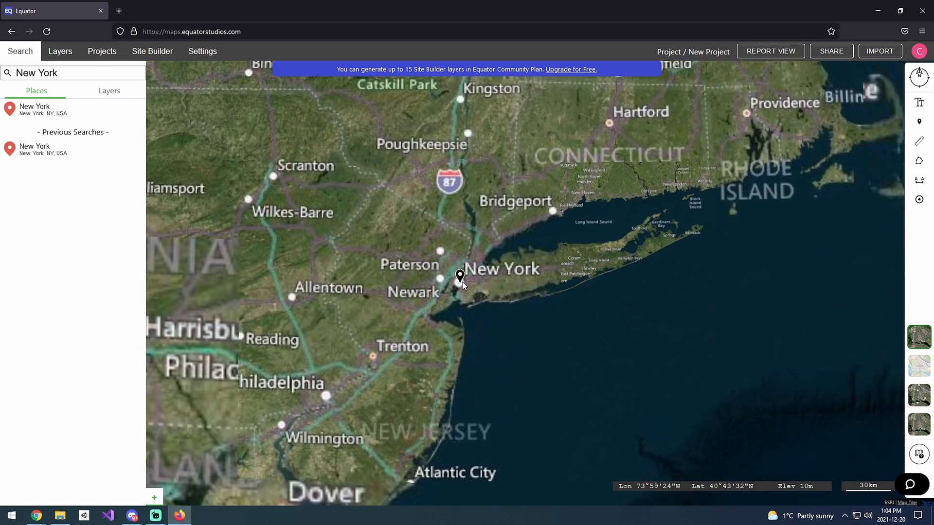
pyautogui.scroll(-3)
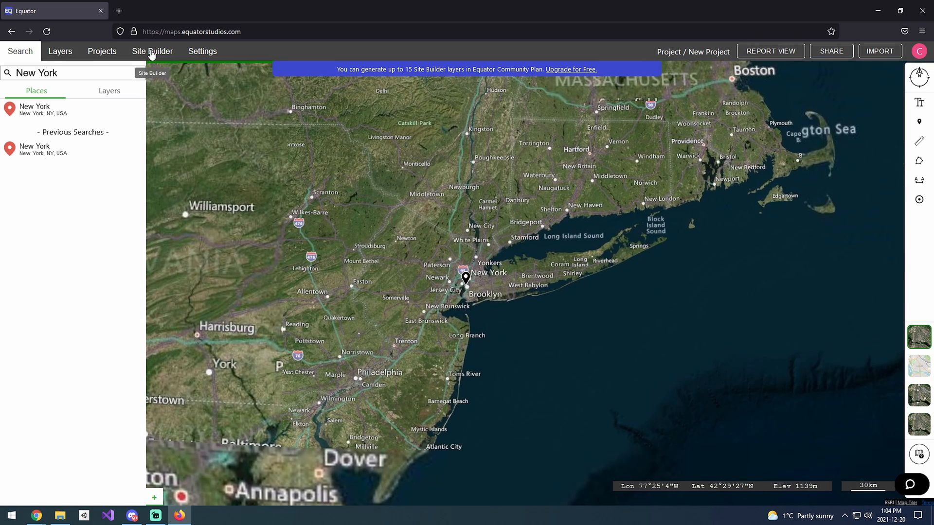
# Enter Site Builder, view the NY_NewYorkCity LiDAR coverage over Midtown and begin editing site bounds.
pyautogui.click(151, 51)
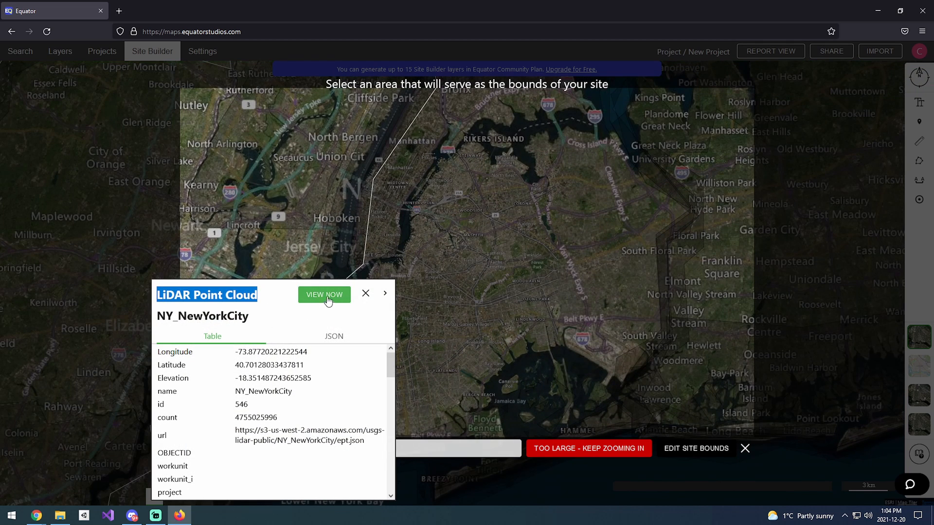
pyautogui.click(323, 295)
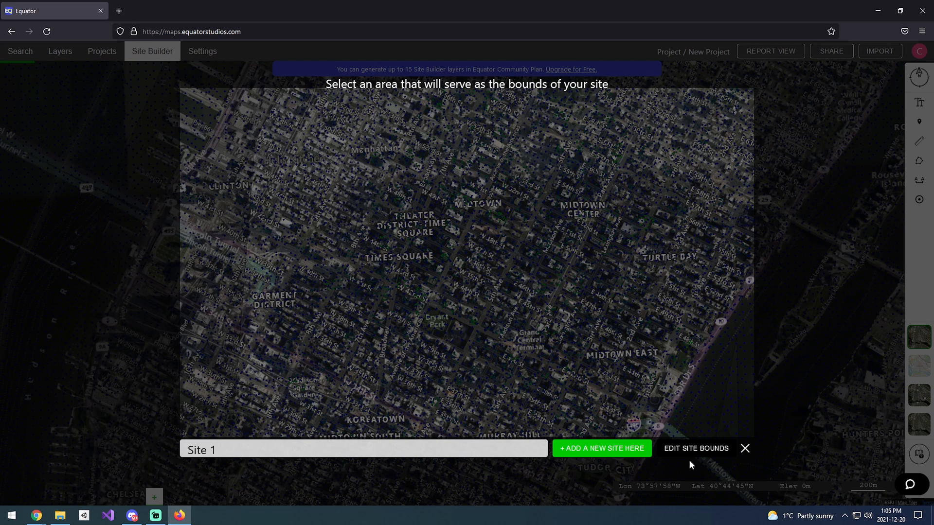
pyautogui.click(744, 447)
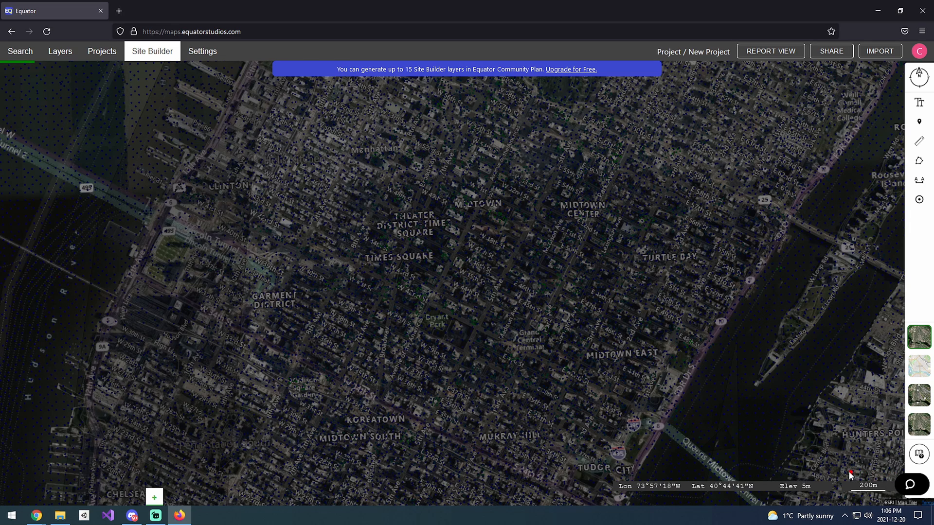
# Draw a closed rectangular Site Limits boundary around Midtown from Times Square to Turtle Bay.
pyautogui.moveTo(621, 373); pyautogui.dragTo(667, 370)
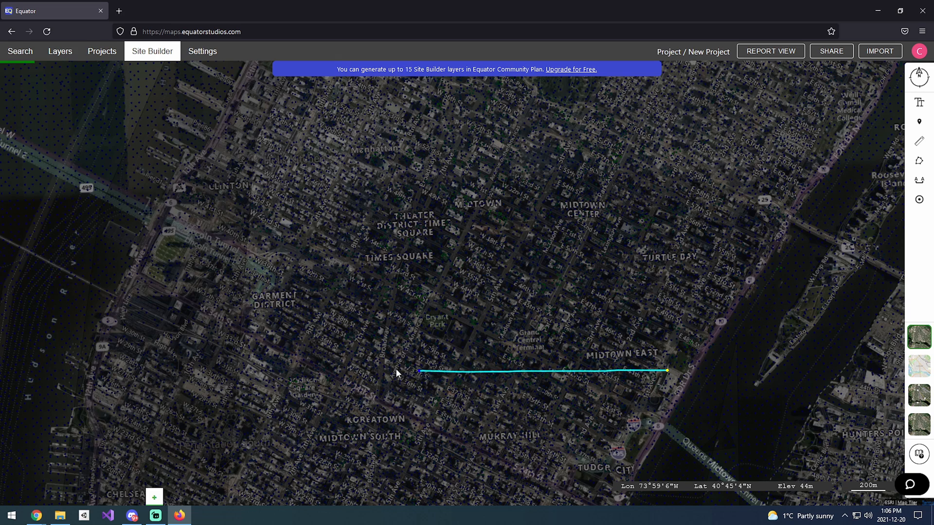
pyautogui.moveTo(420, 371); pyautogui.dragTo(363, 374)
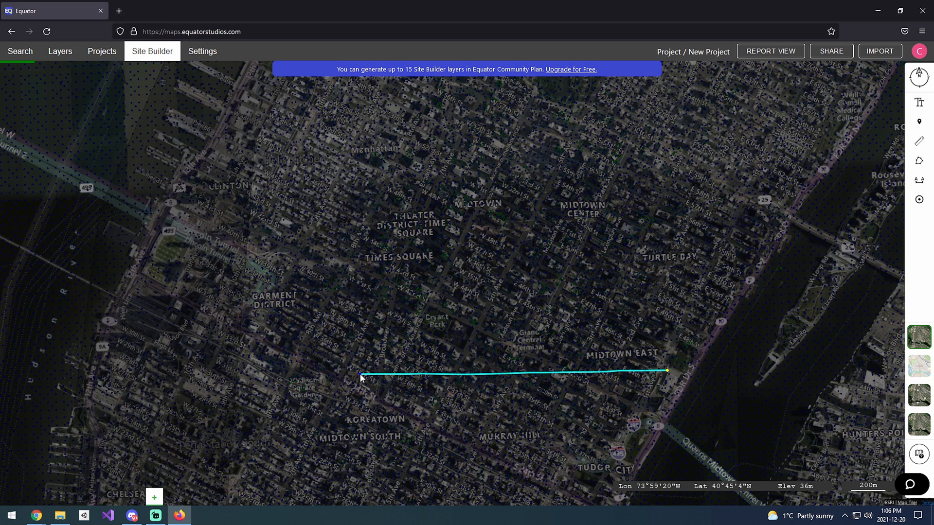
pyautogui.click(364, 189)
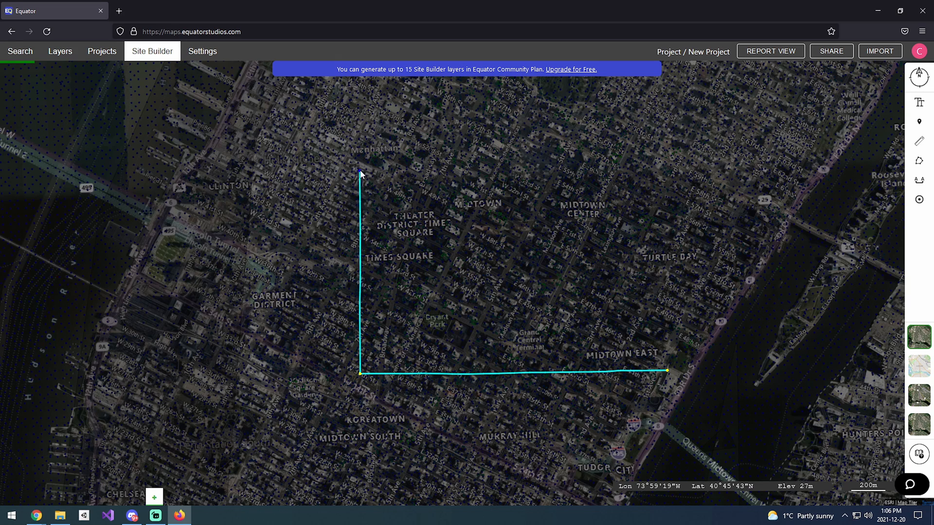
pyautogui.moveTo(360, 166); pyautogui.dragTo(393, 169)
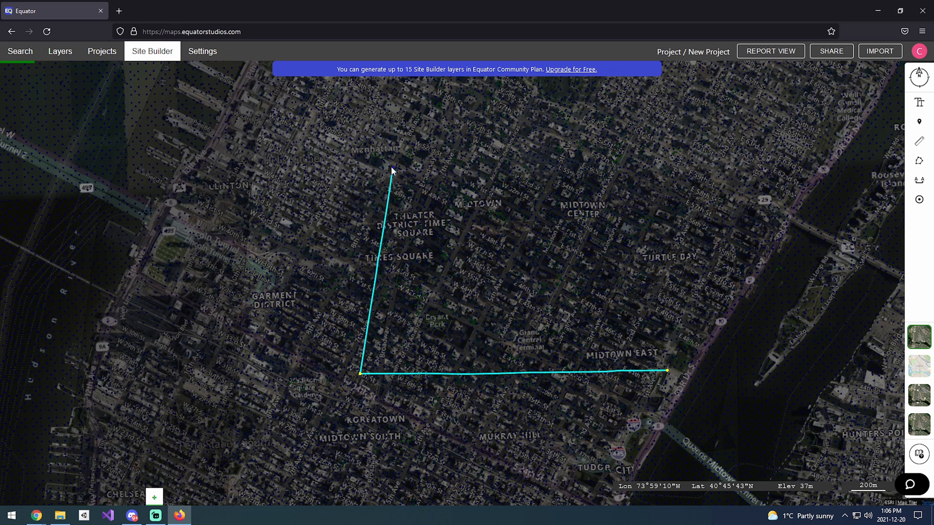
pyautogui.click(418, 149)
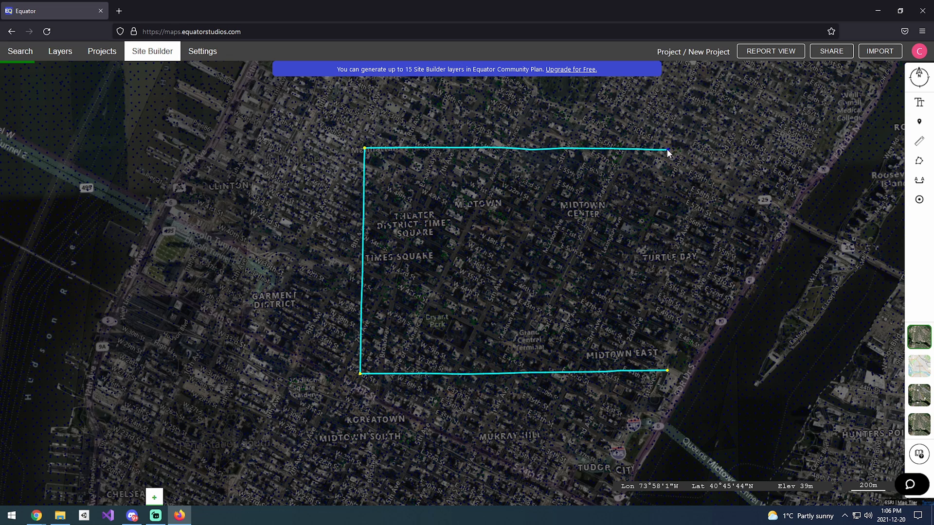
pyautogui.moveTo(667, 150); pyautogui.dragTo(667, 373)
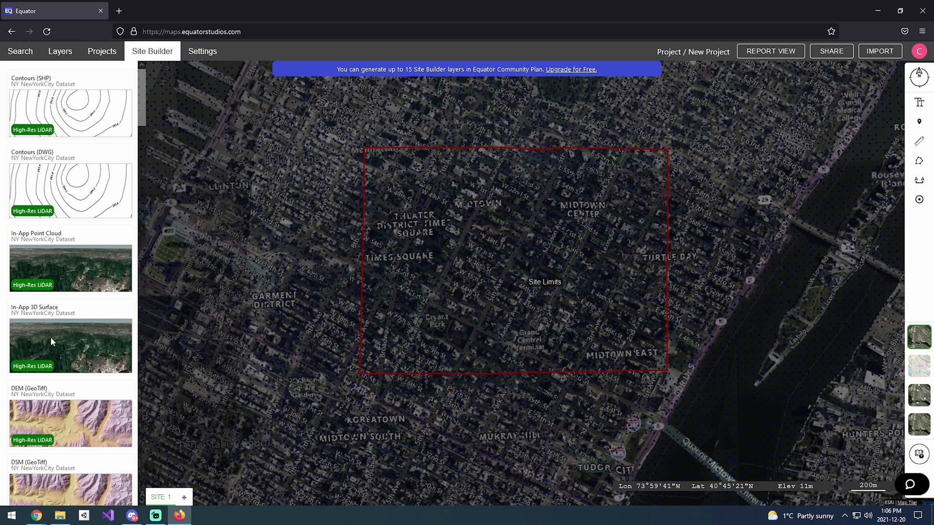
pyautogui.moveTo(570, 220)
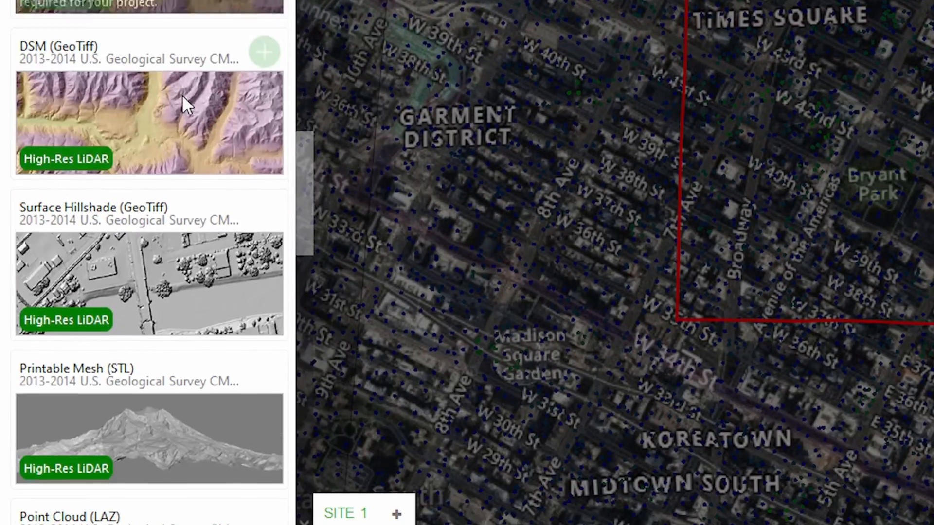
# Scroll the Site 1 layer list down to the Heightmap card among the USGS lidar datasets.
pyautogui.scroll(-3)
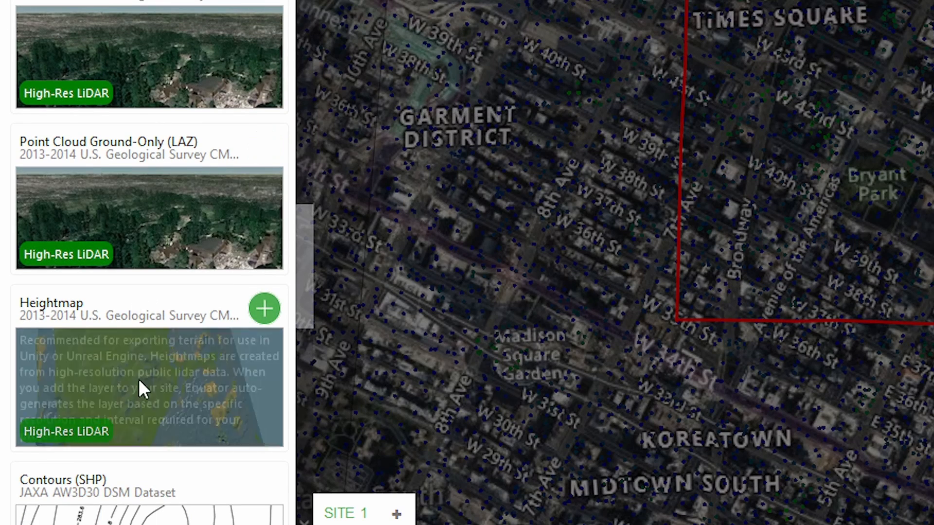
# Add a Heightmap layer in RAW format at scale 1 and generate it.
pyautogui.click(264, 308)
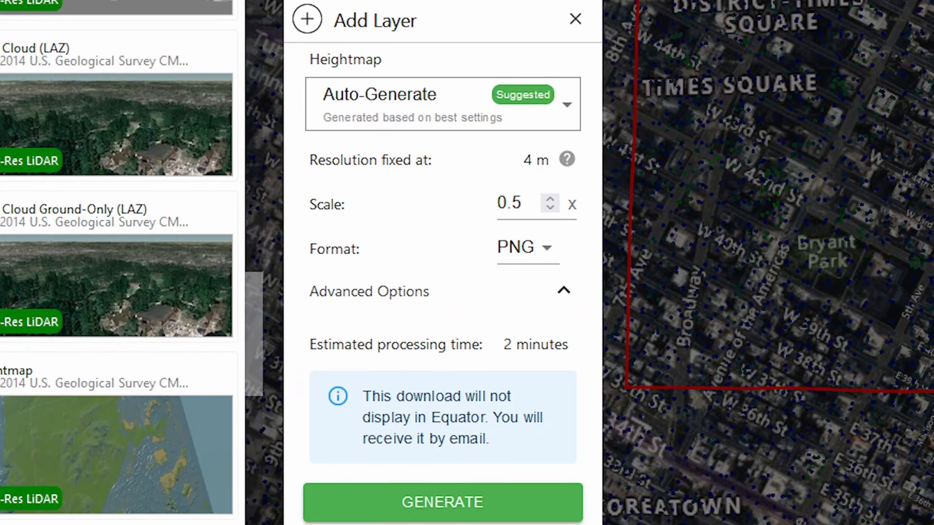
pyautogui.click(525, 248)
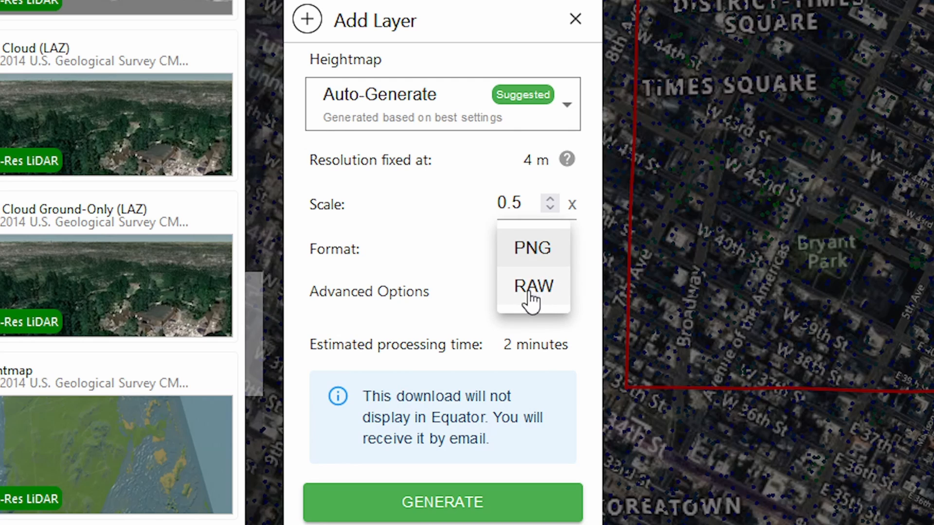
pyautogui.click(532, 286)
pyautogui.write('1')
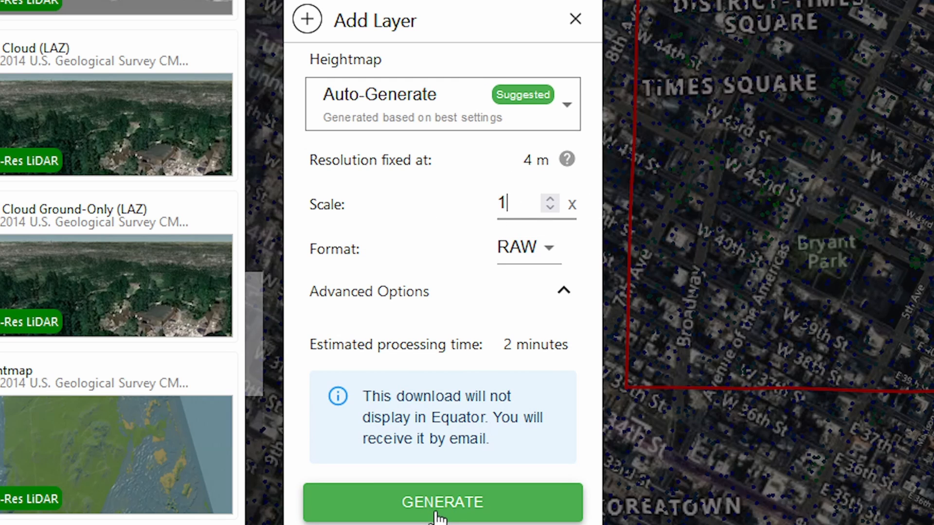
pyautogui.moveTo(538, 468)
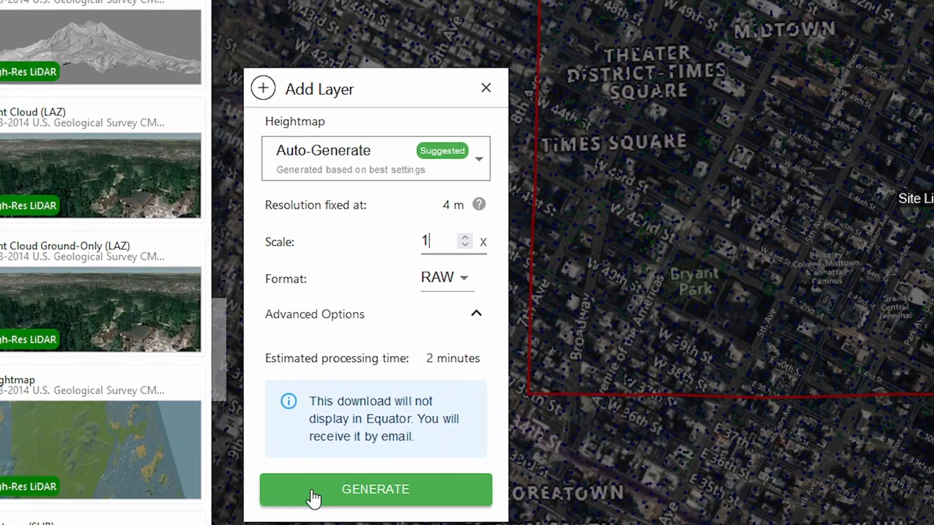
pyautogui.click(375, 489)
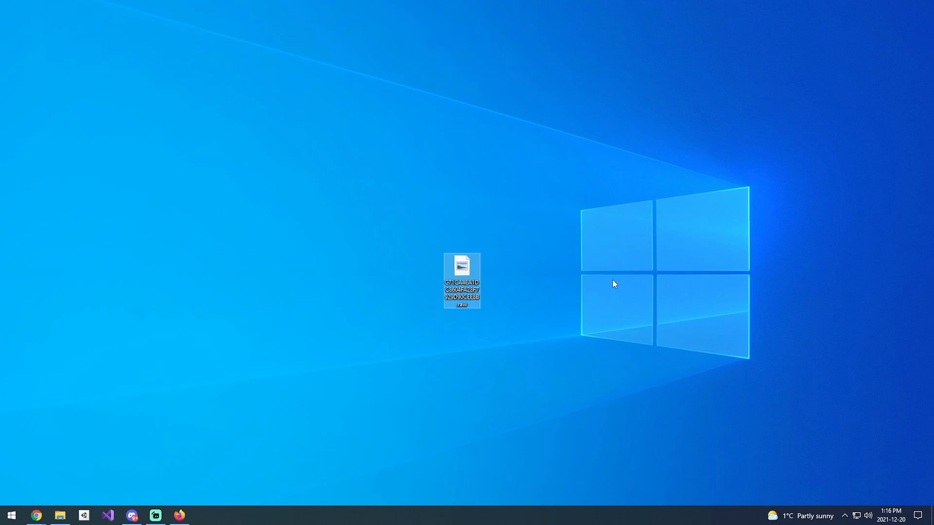
# Move the downloaded .raw heightmap file to the upper-left of the desktop.
pyautogui.click(308, 328)
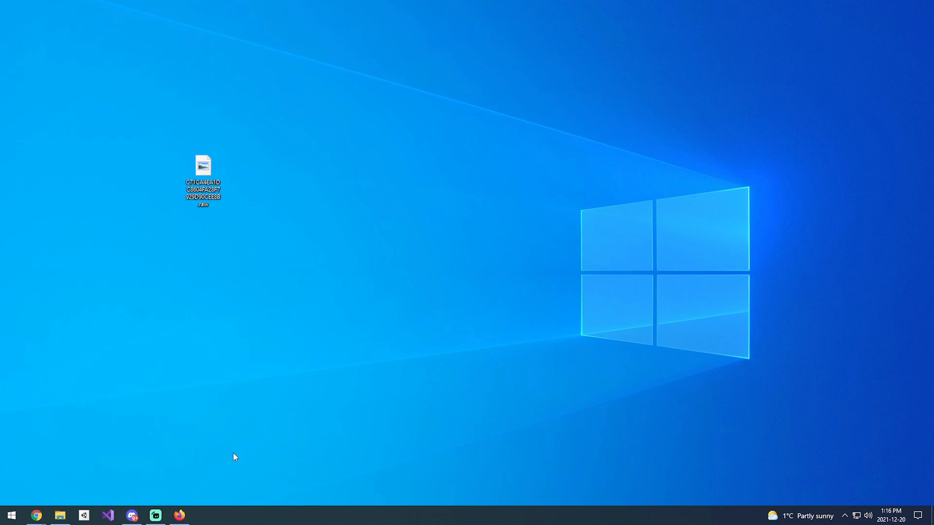
pyautogui.moveTo(84, 516)
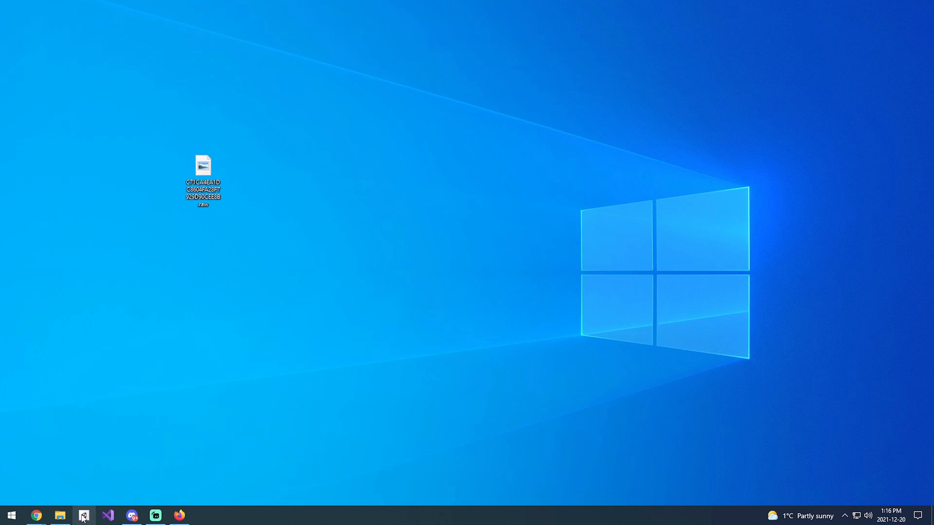
# Create a new 3D Unity project named 'Terrain' from Unity Hub.
pyautogui.click(84, 516)
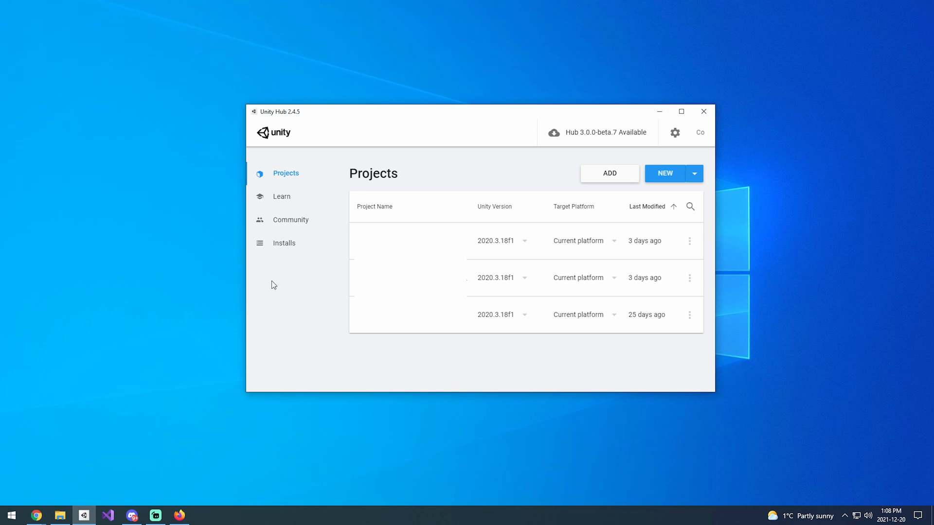
pyautogui.moveTo(693, 173)
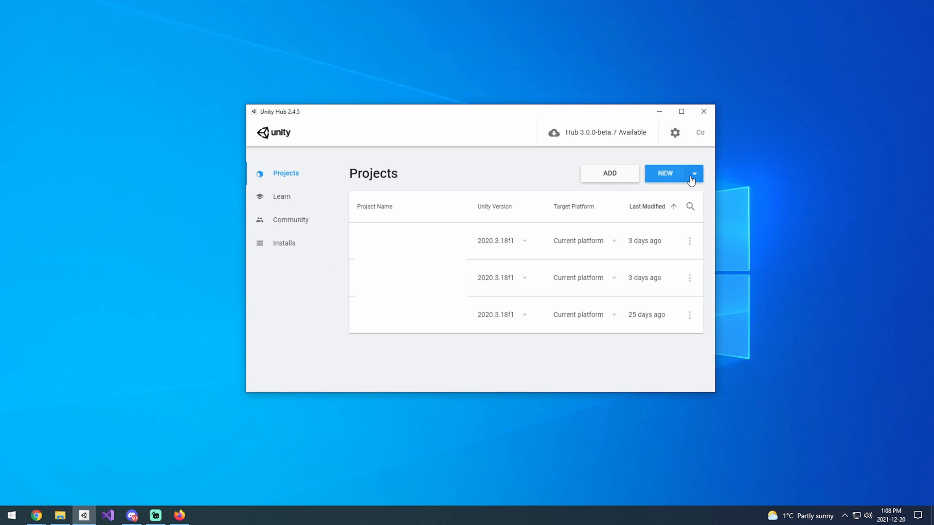
pyautogui.click(664, 173)
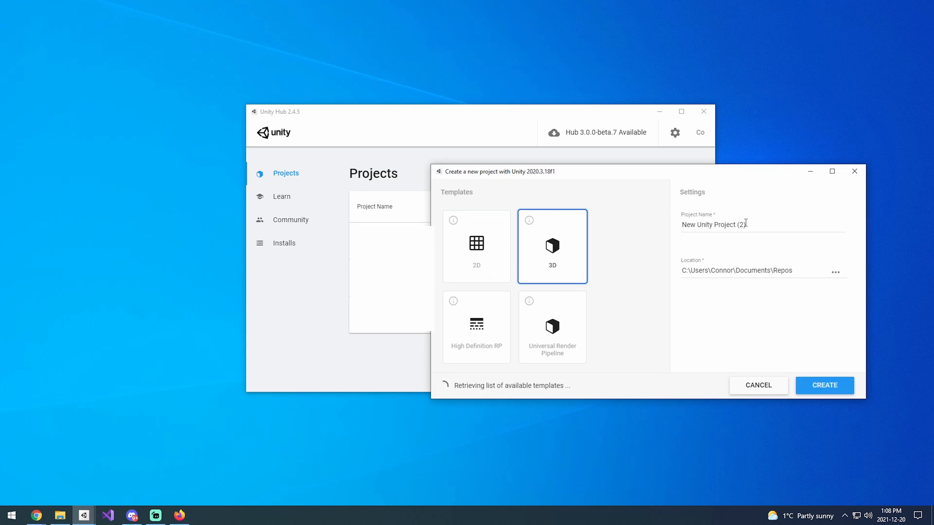
pyautogui.write('Ta')
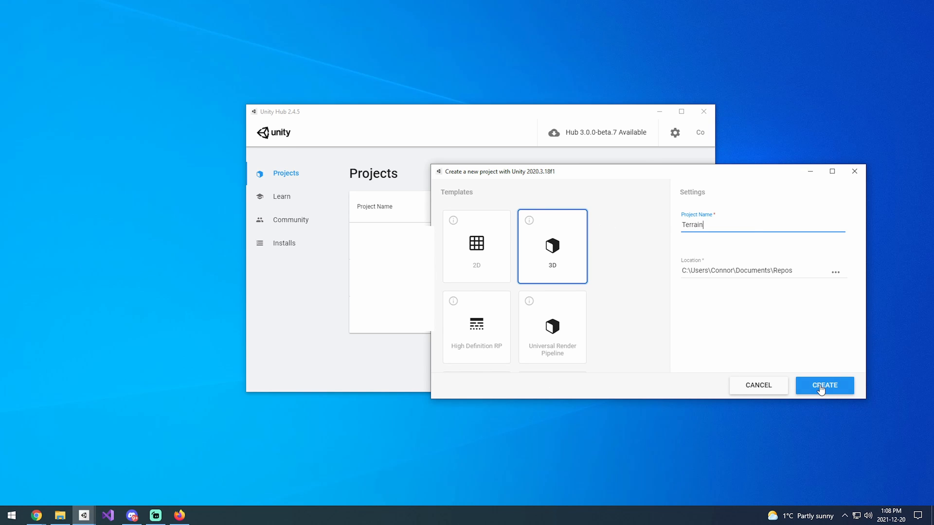
pyautogui.click(823, 385)
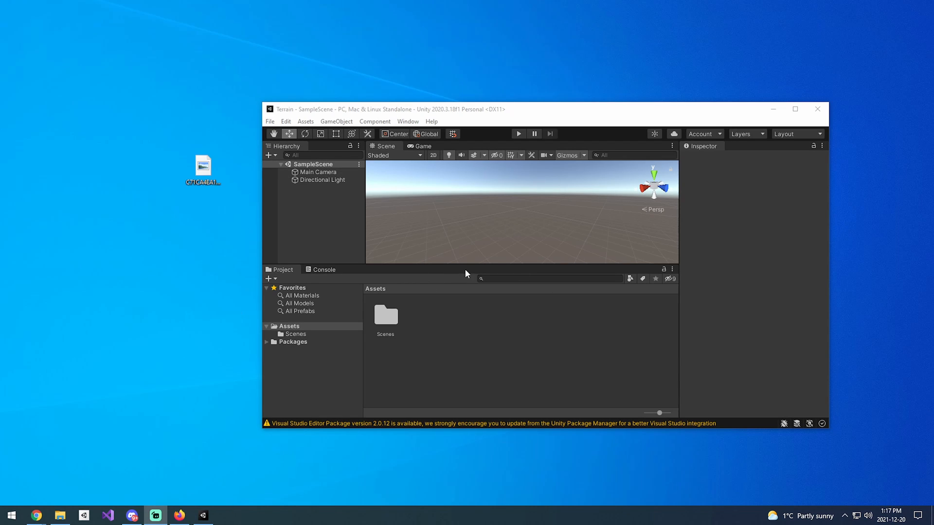
pyautogui.moveTo(464, 101)
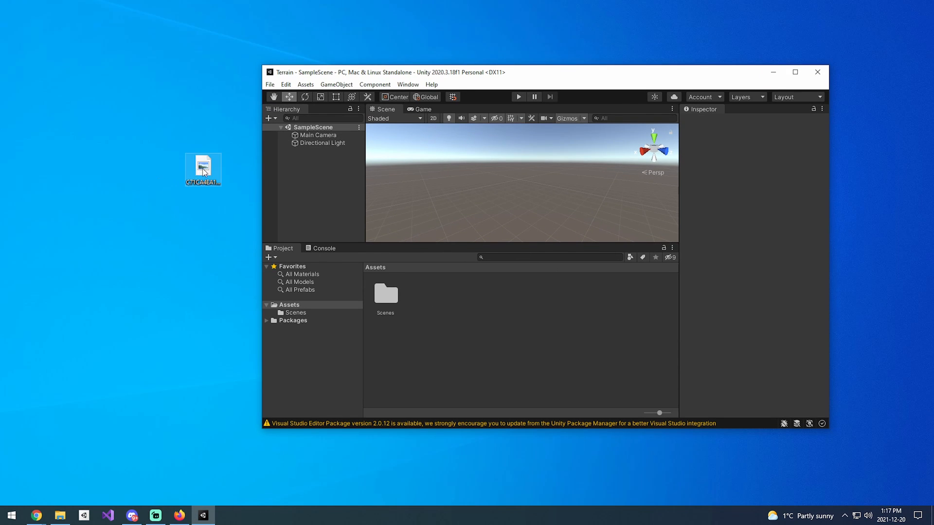
# Import the .raw heightmap file from the desktop into the project's Assets folder.
pyautogui.click(203, 168)
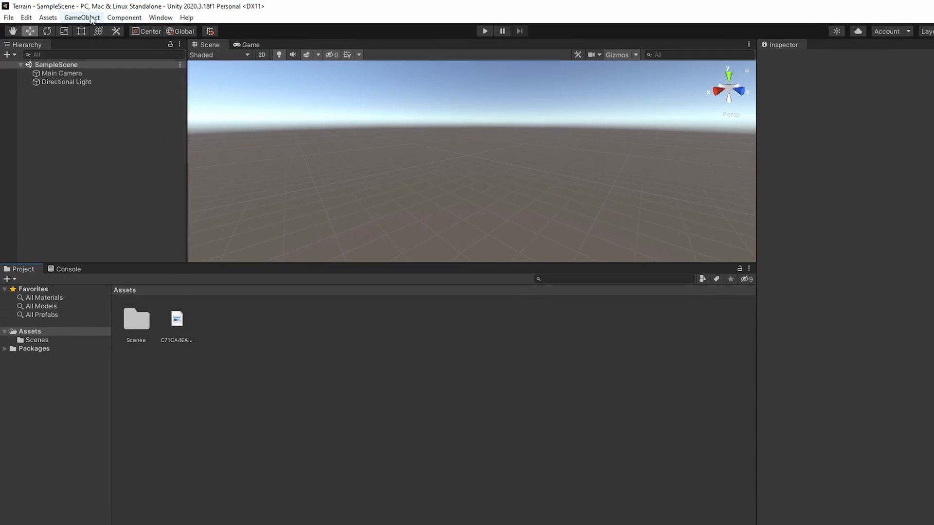
# Add a Terrain object to the scene via GameObject > 3D Object.
pyautogui.click(82, 17)
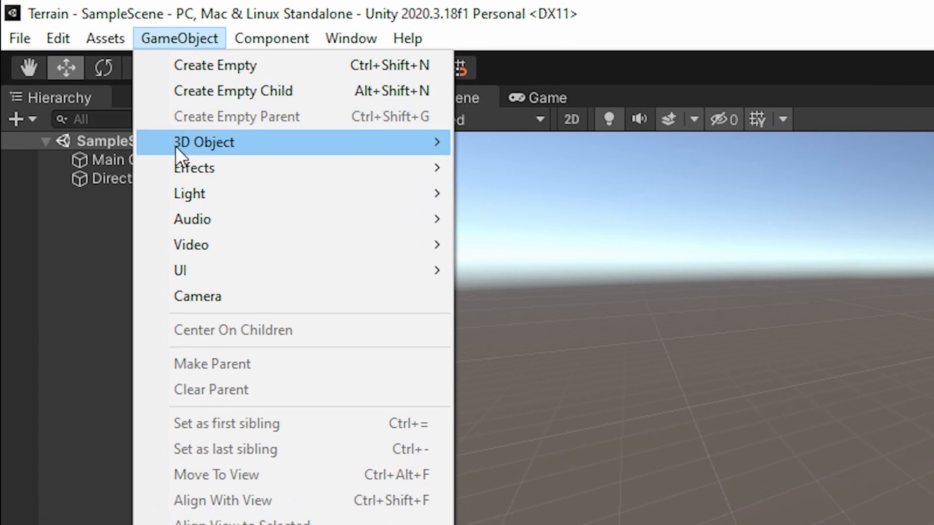
pyautogui.moveTo(204, 142)
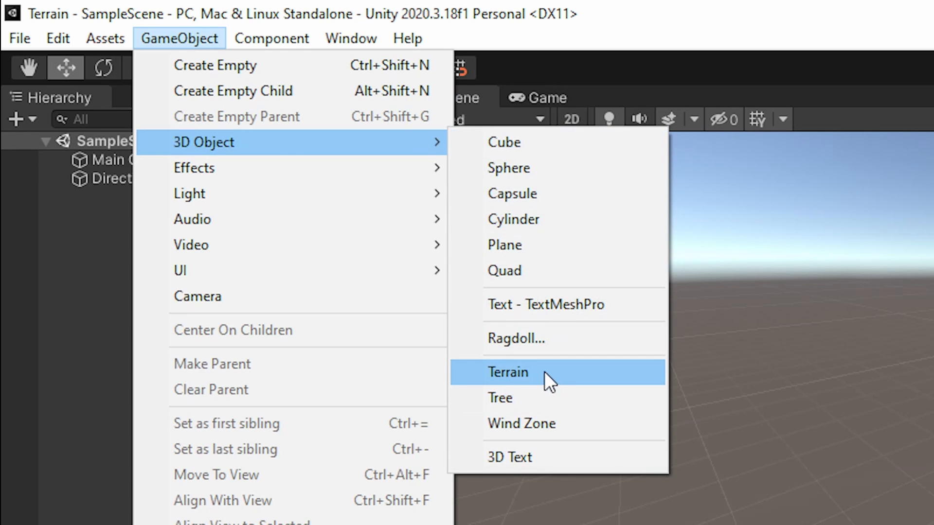
pyautogui.click(507, 371)
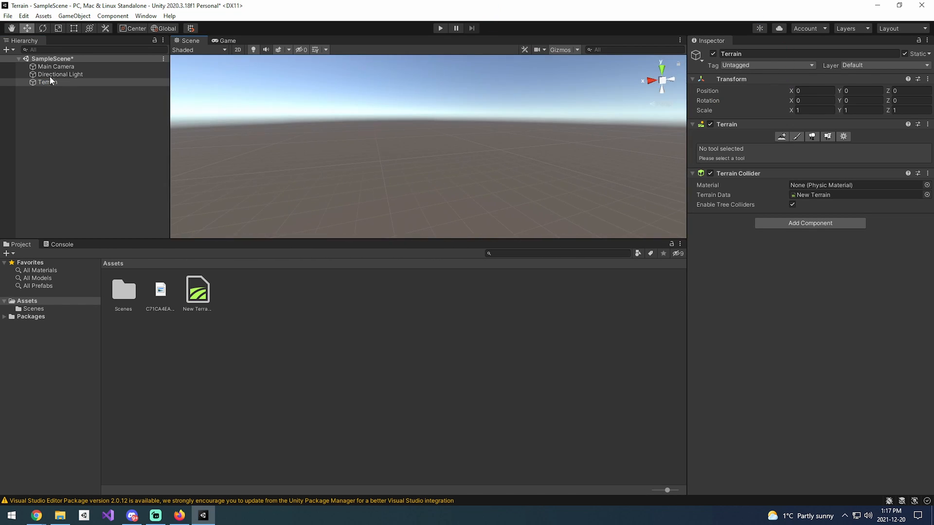
# Select the Terrain and reach Import Raw in its Terrain Settings to open the Import Heightmap dialog.
pyautogui.click(48, 82)
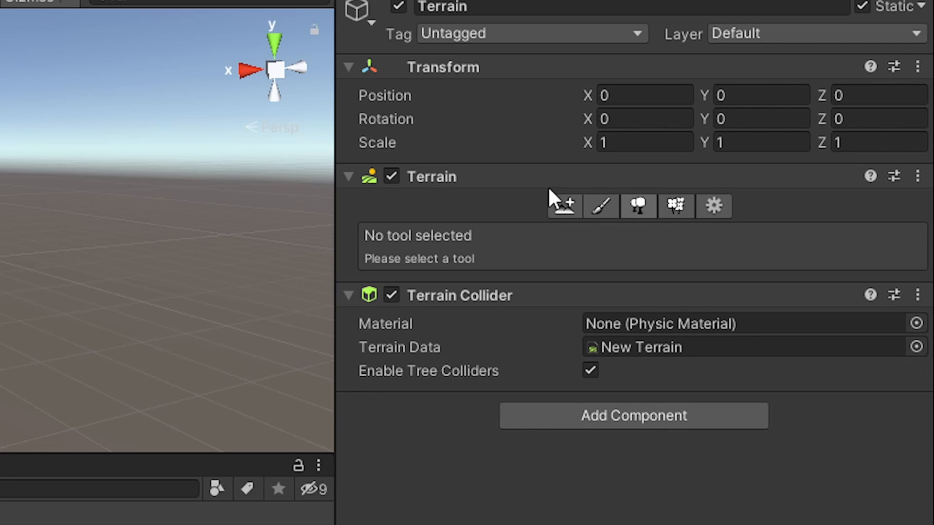
pyautogui.moveTo(482, 196)
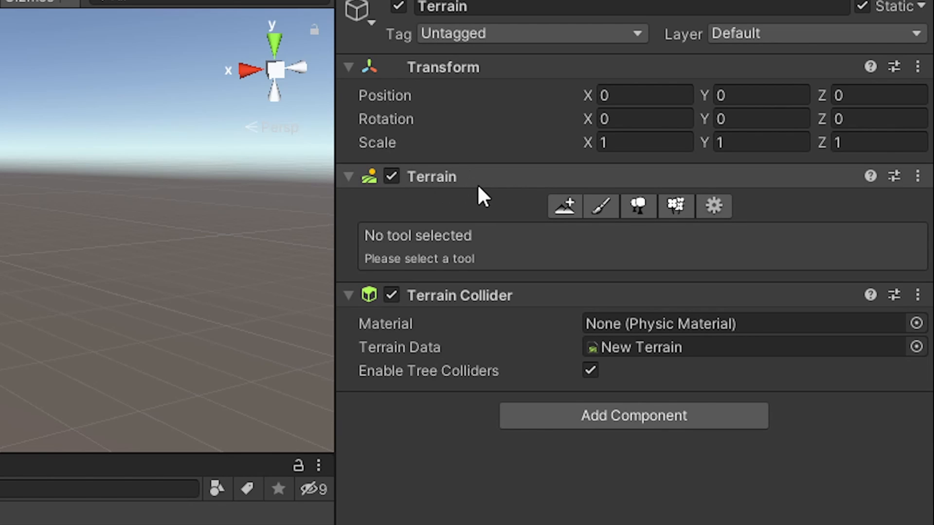
pyautogui.click(713, 206)
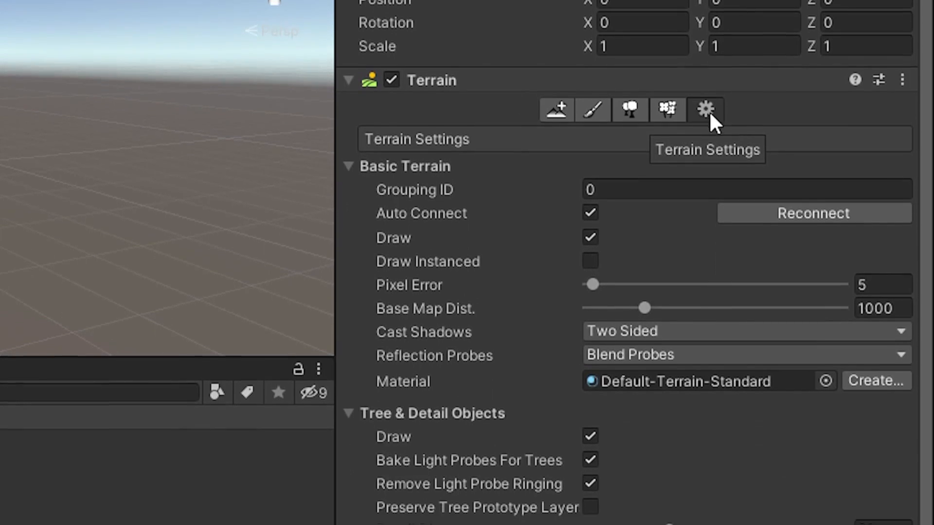
pyautogui.scroll(-3)
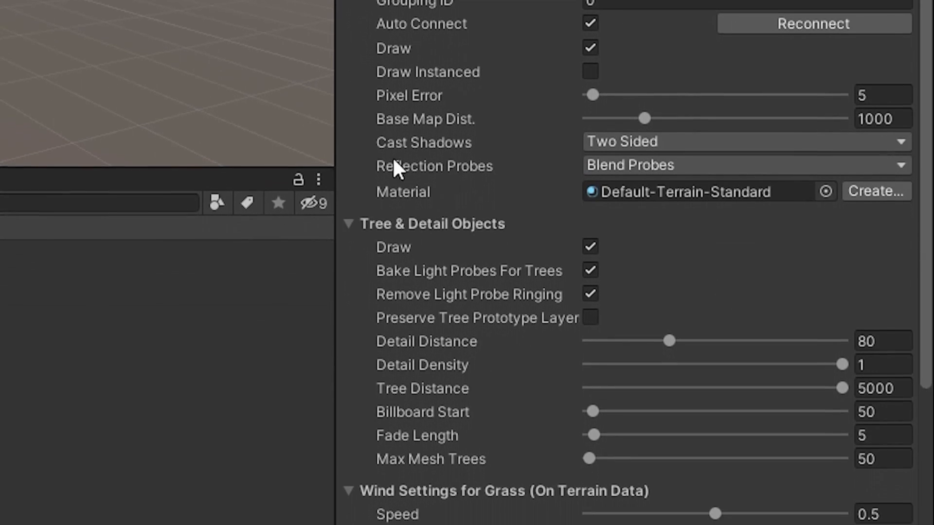
pyautogui.scroll(-3)
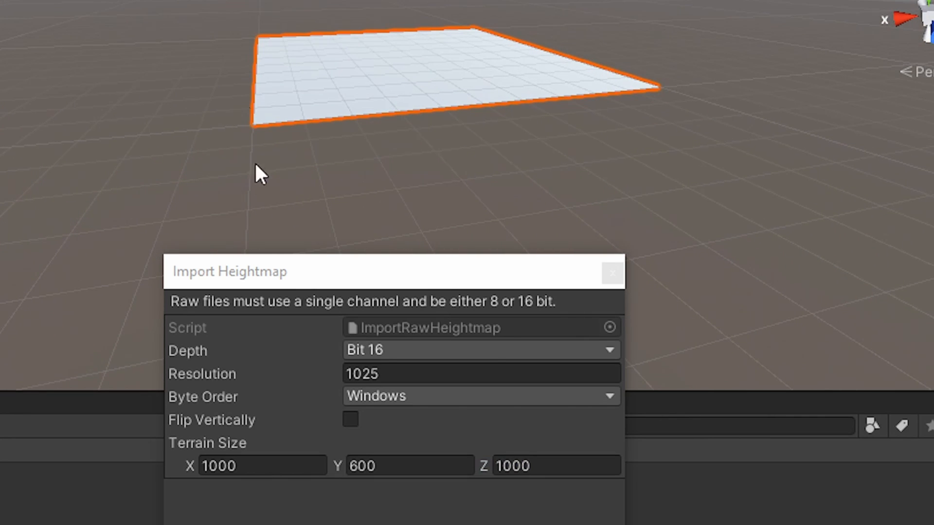
pyautogui.moveTo(658, 101)
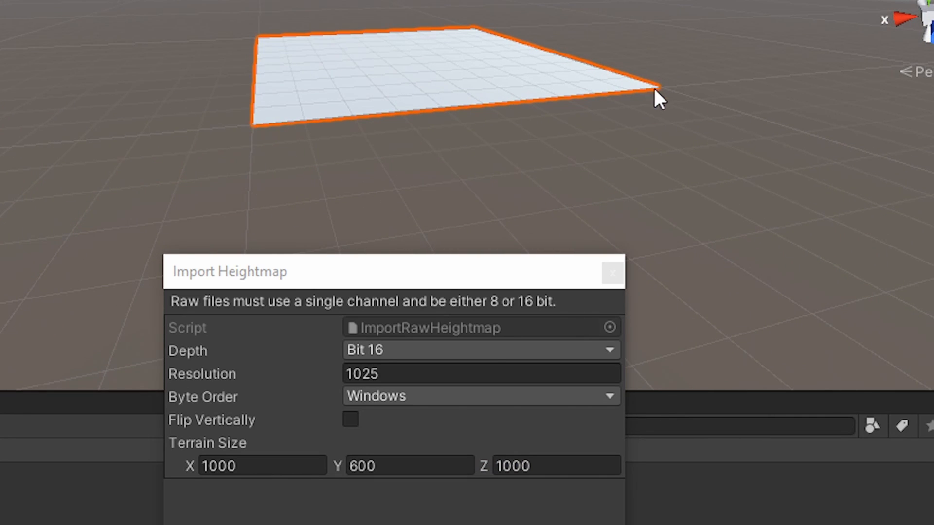
pyautogui.moveTo(203, 116)
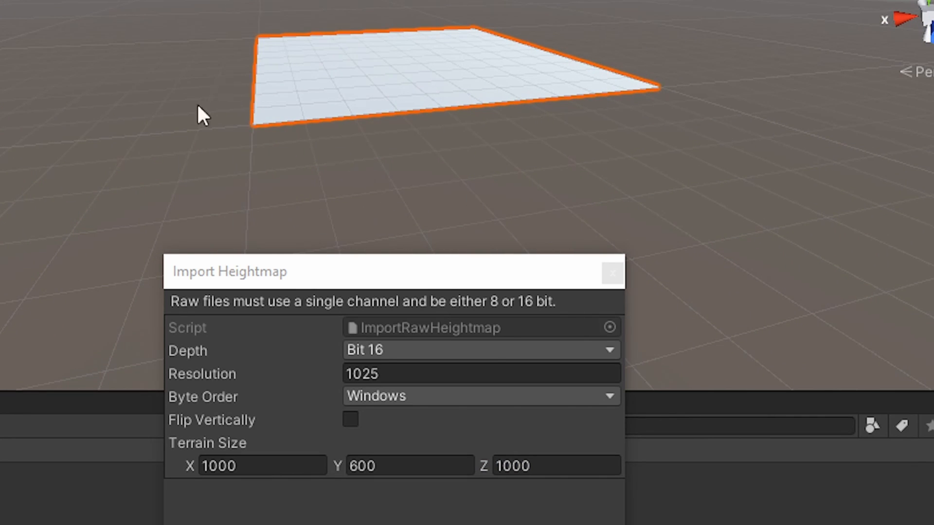
pyautogui.moveTo(358, 242)
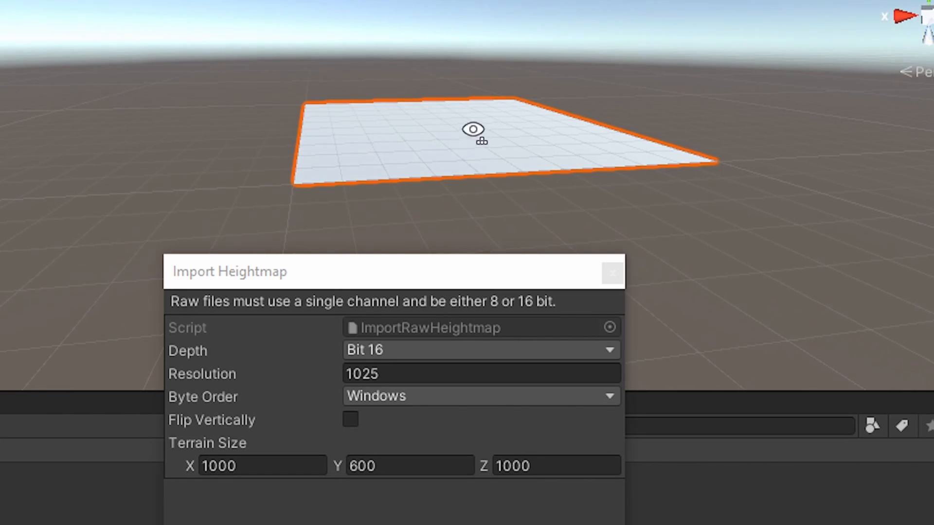
pyautogui.moveTo(303, 193)
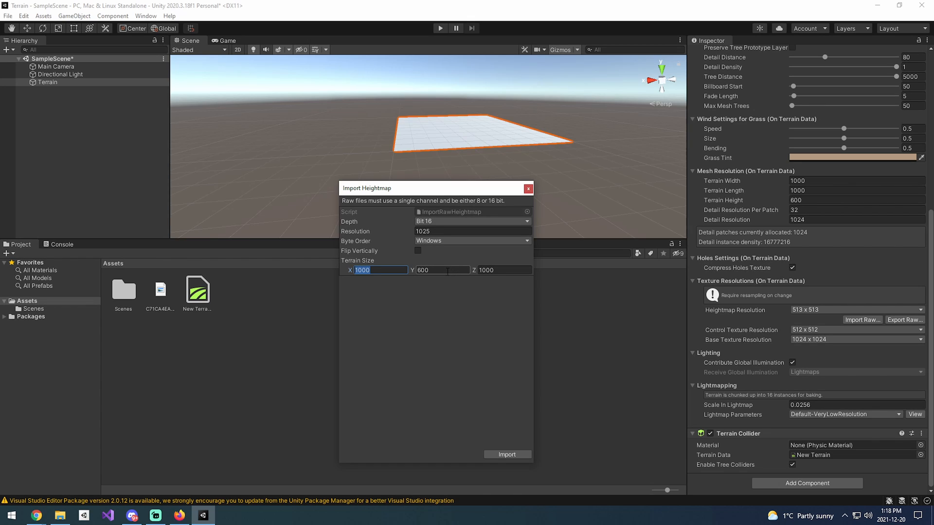
# Import the heightmap with Bit 16, resolution 1025 and size 1000 × 600 × 1000.
pyautogui.click(442, 270)
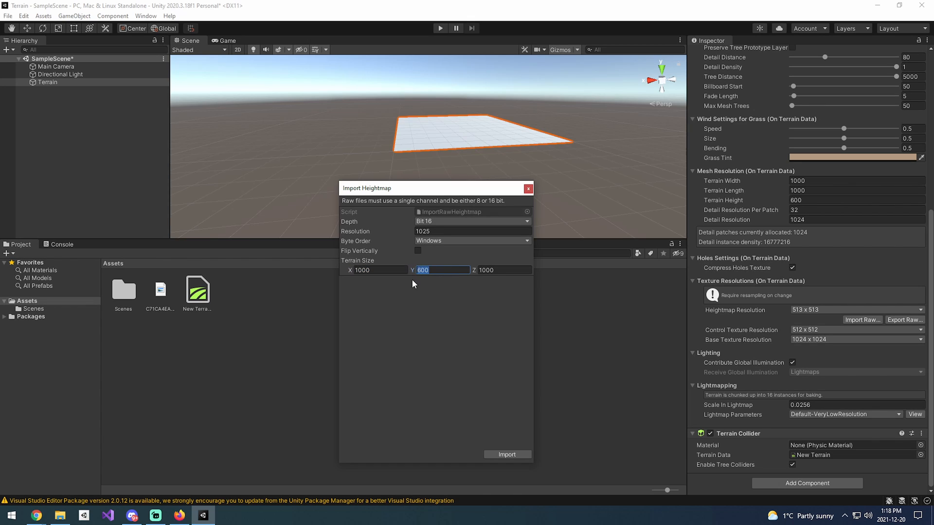
pyautogui.moveTo(429, 294)
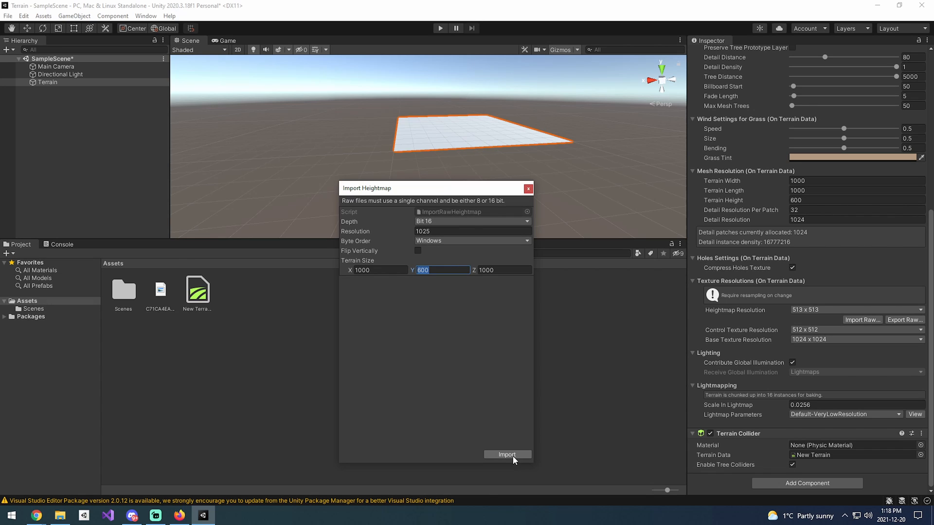
pyautogui.click(506, 454)
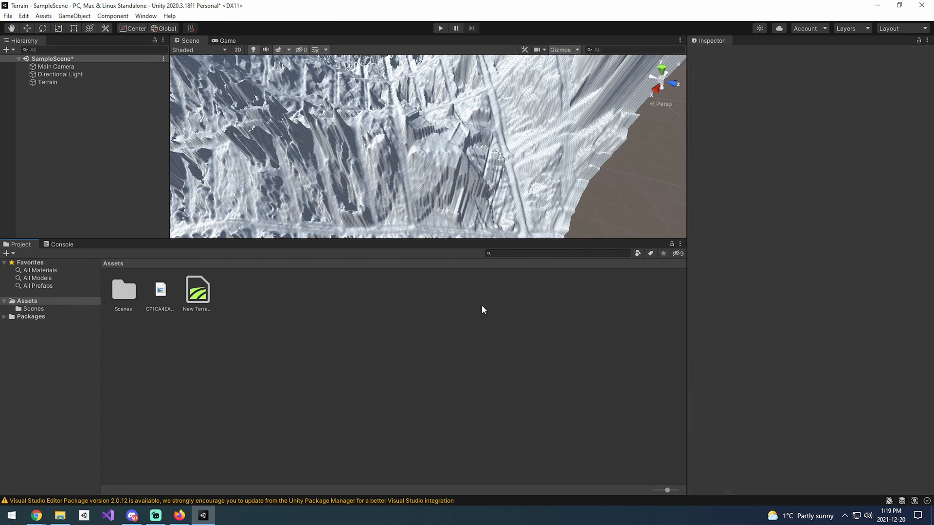
# Set the Terrain Height to 100 in the Inspector and orbit to check the softened relief.
pyautogui.click(46, 82)
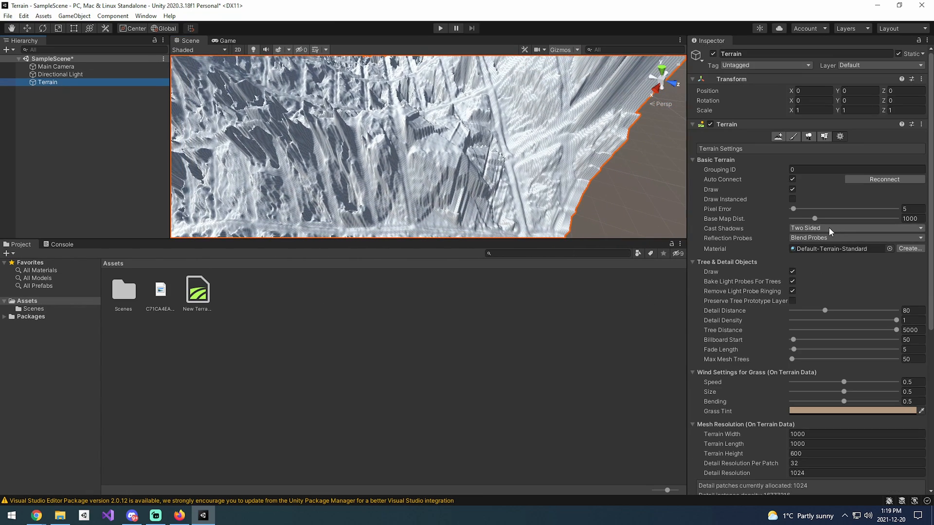
pyautogui.scroll(-3)
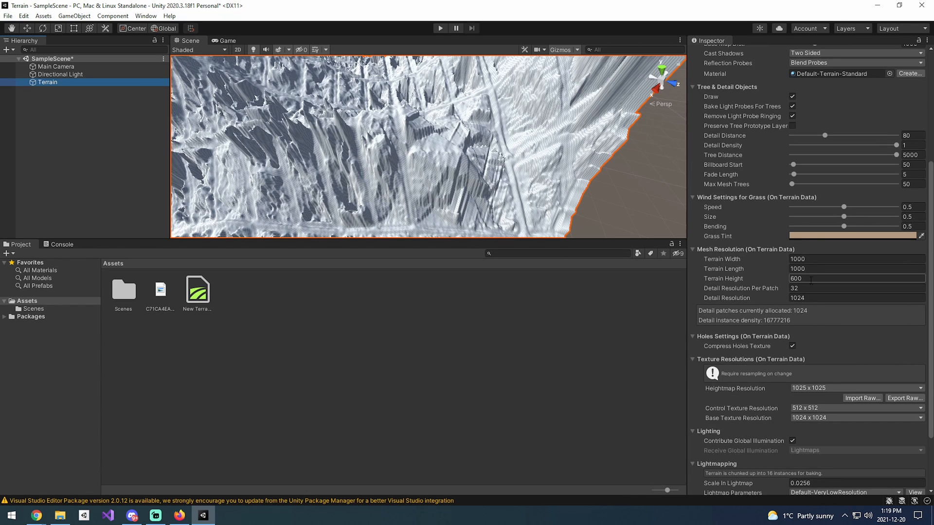
pyautogui.click(856, 278)
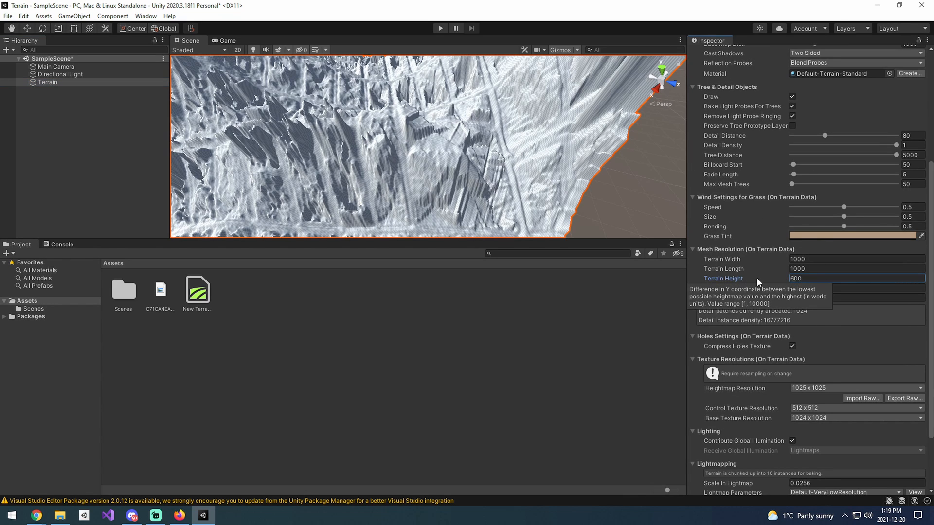
pyautogui.write('100')
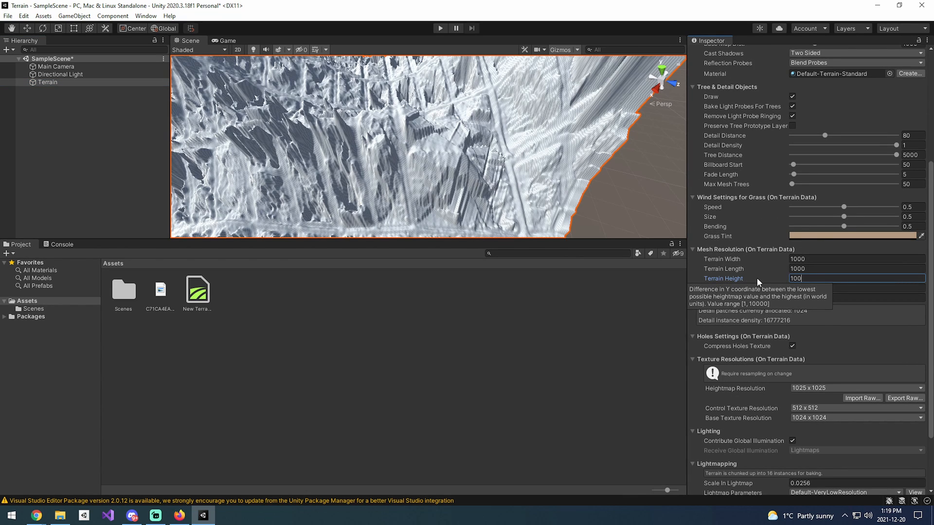
pyautogui.press('Enter')
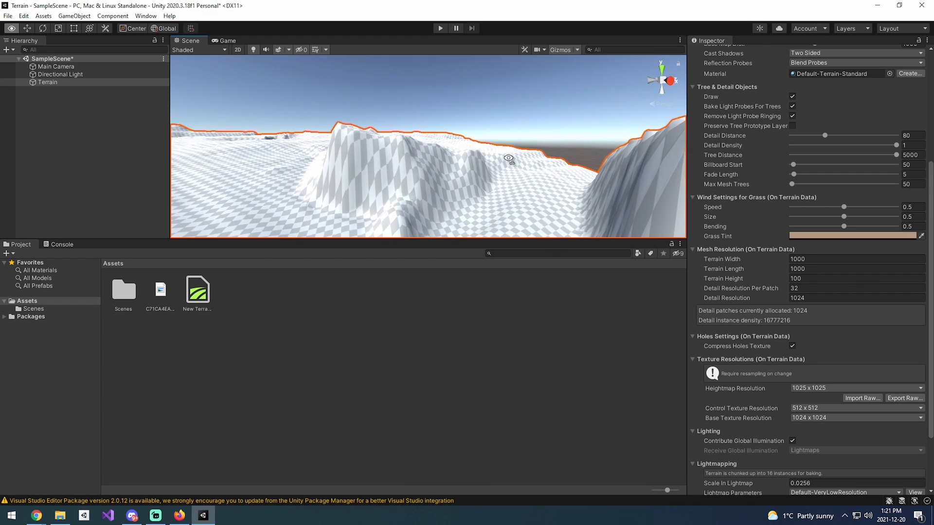
pyautogui.moveTo(509, 157); pyautogui.dragTo(325, 208)
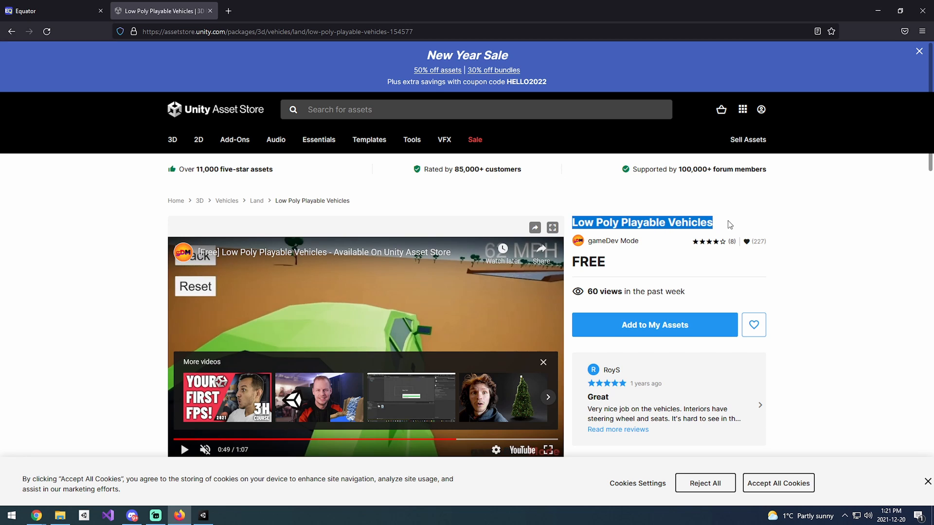
# Scroll through the Low Poly Playable Vehicles store page, then close the browser.
pyautogui.scroll(-3)
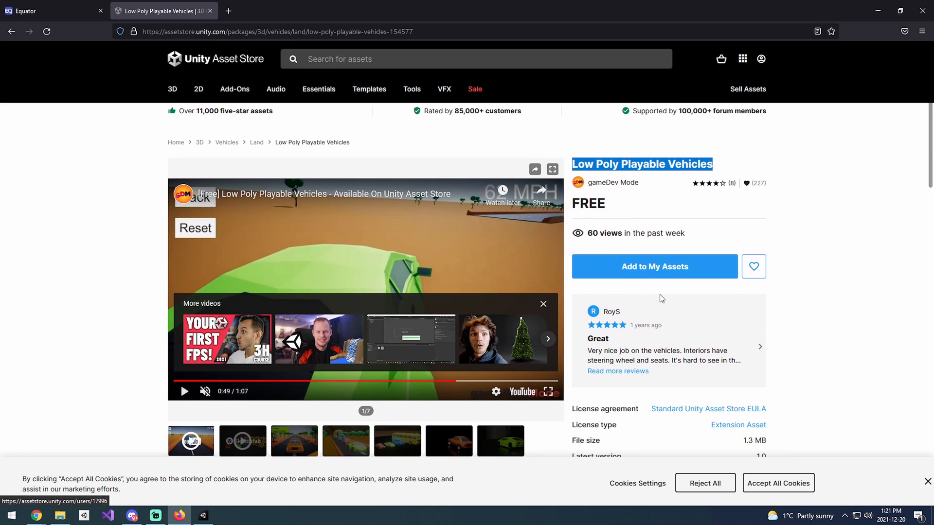
pyautogui.scroll(-3)
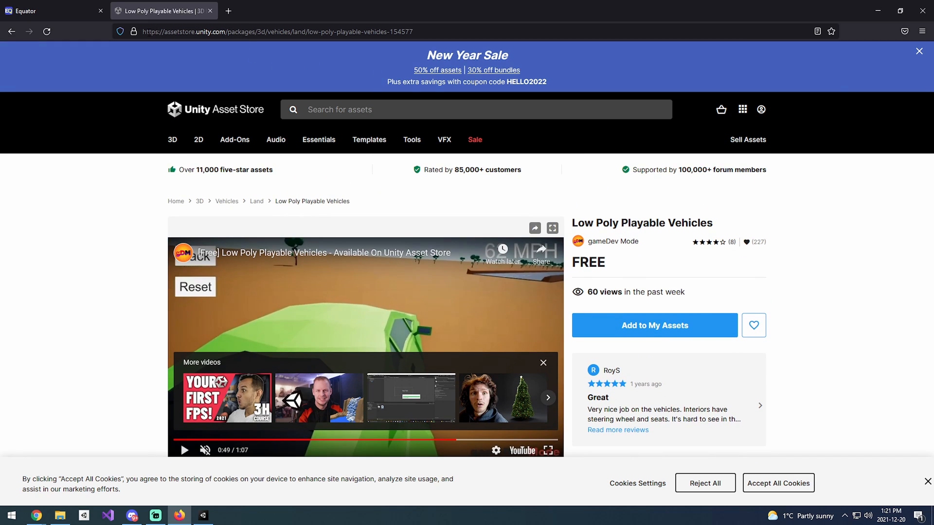
pyautogui.click(277, 31)
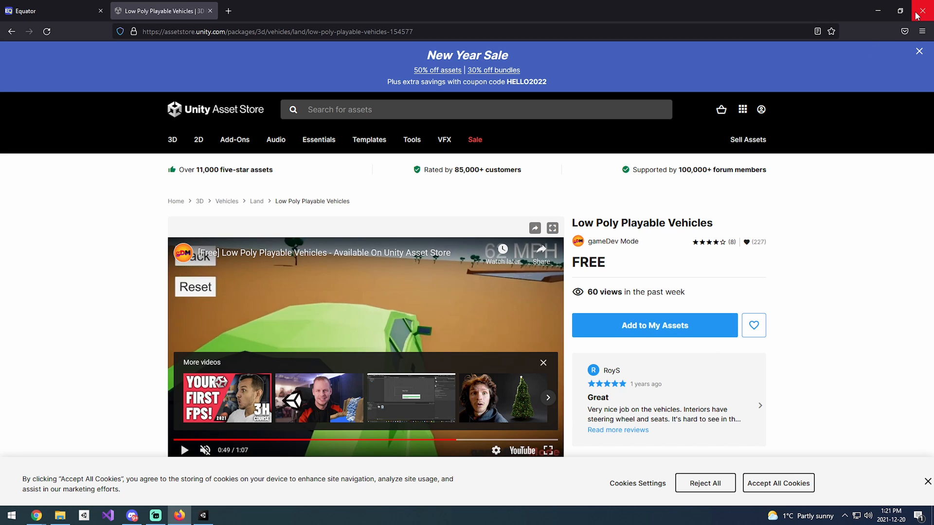
pyautogui.click(191, 516)
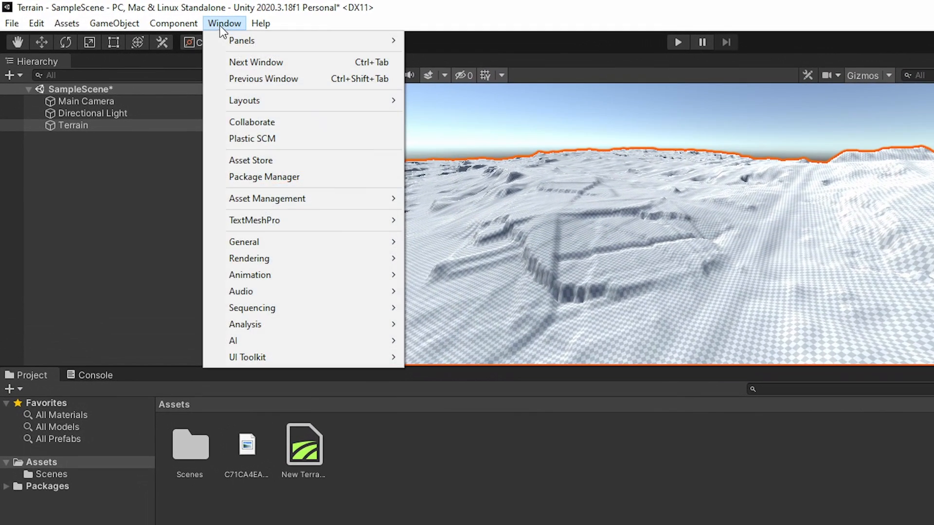
pyautogui.moveTo(274, 177)
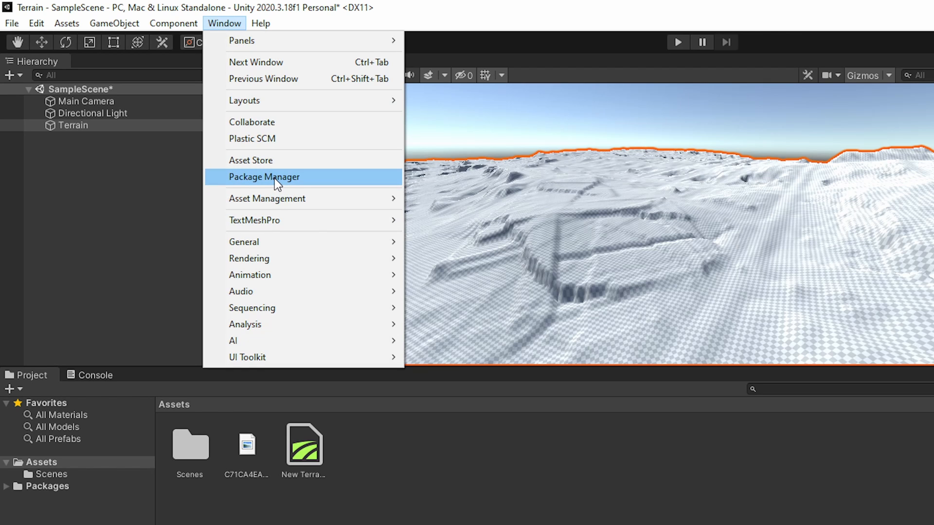
# In Package Manager, show My Assets and search for 'Low Poly Play'.
pyautogui.click(263, 177)
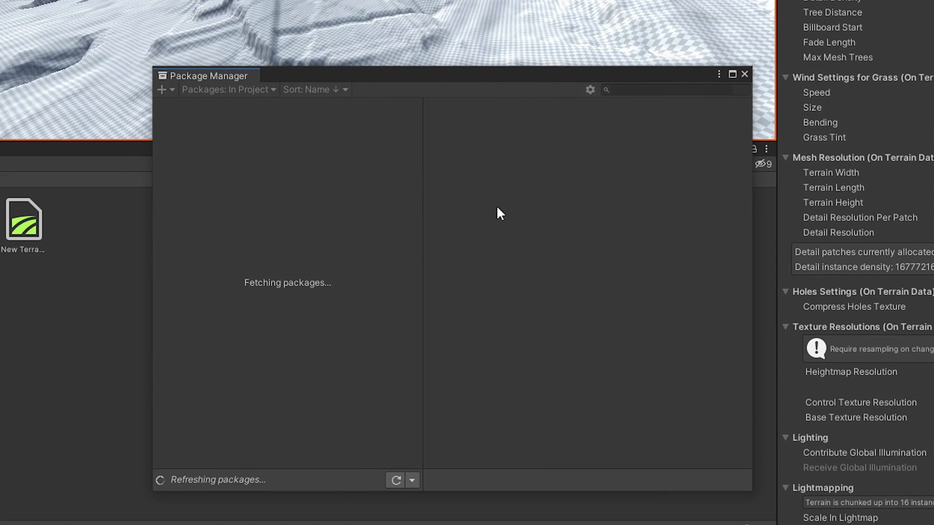
pyautogui.click(228, 90)
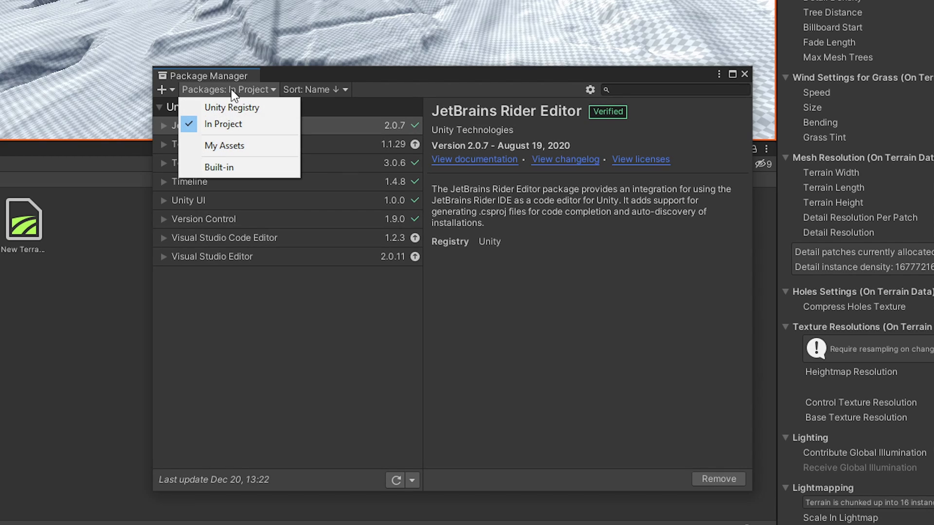
pyautogui.click(223, 146)
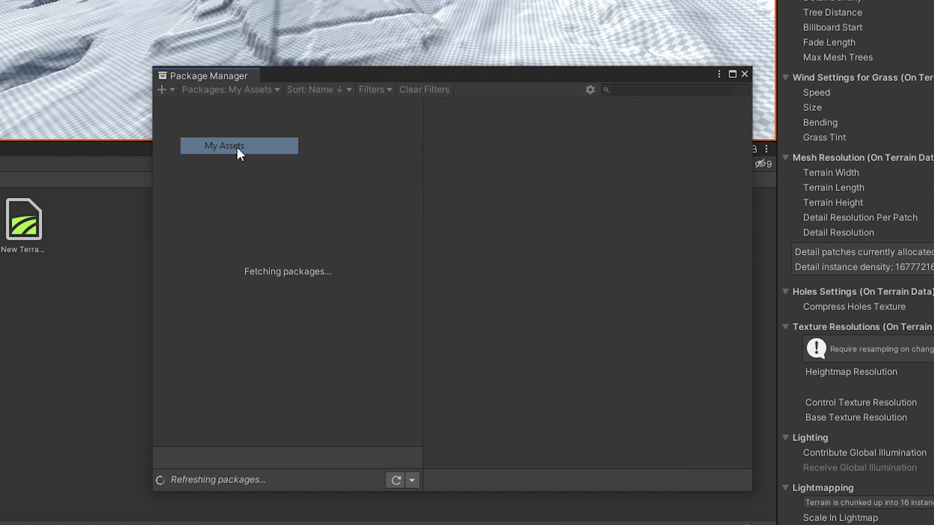
pyautogui.write('Low Poly Play')
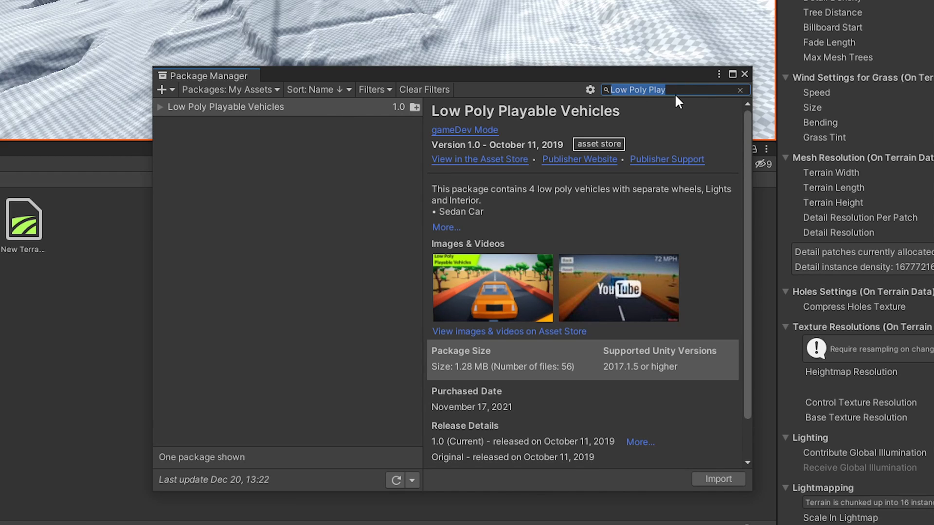
pyautogui.moveTo(494, 115)
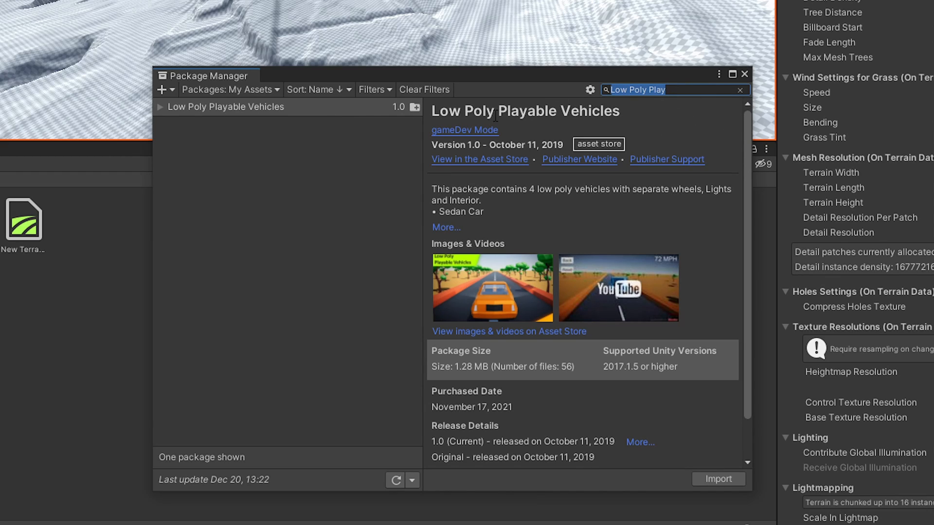
pyautogui.moveTo(718, 478)
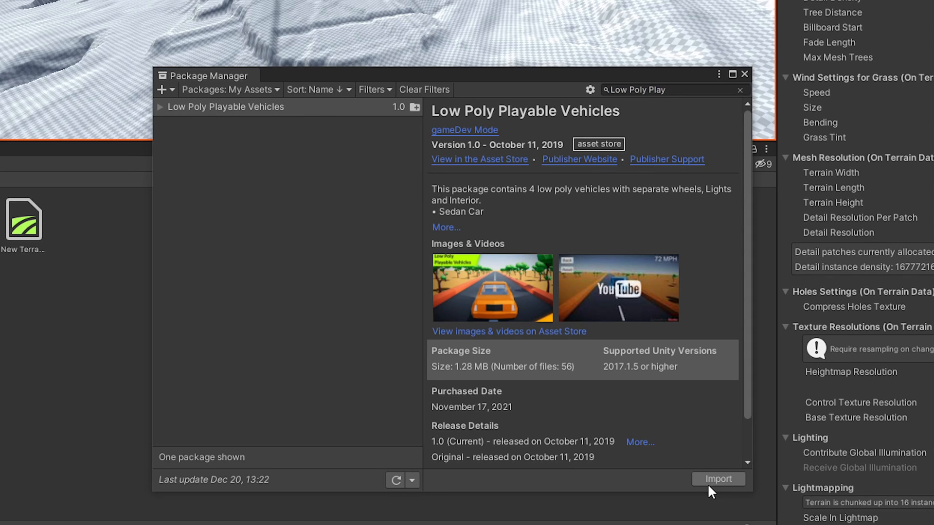
# Import all files of the Low Poly Playable Vehicles package into the project.
pyautogui.click(718, 479)
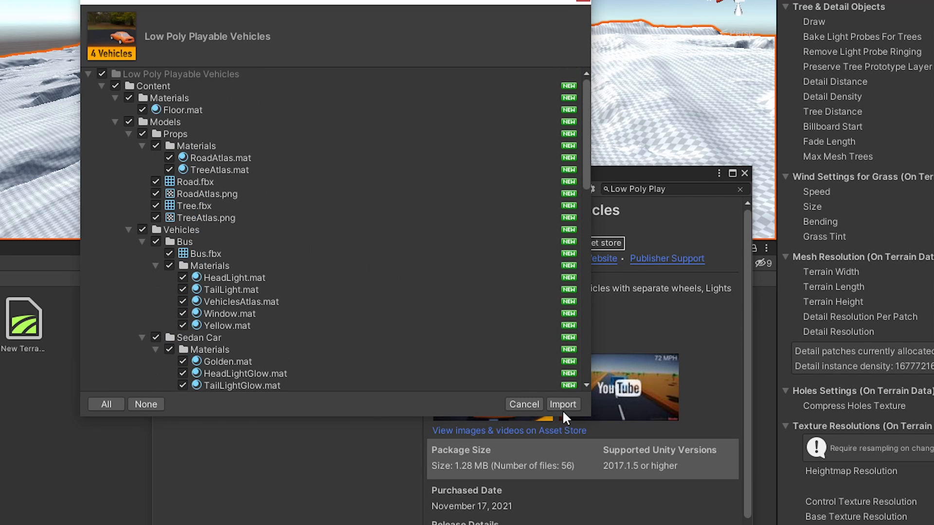
pyautogui.click(561, 404)
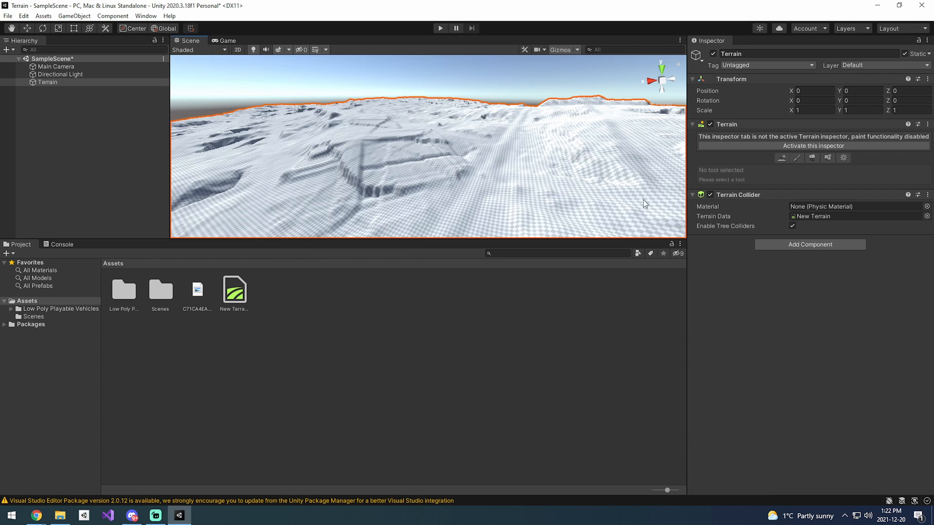
pyautogui.moveTo(127, 294)
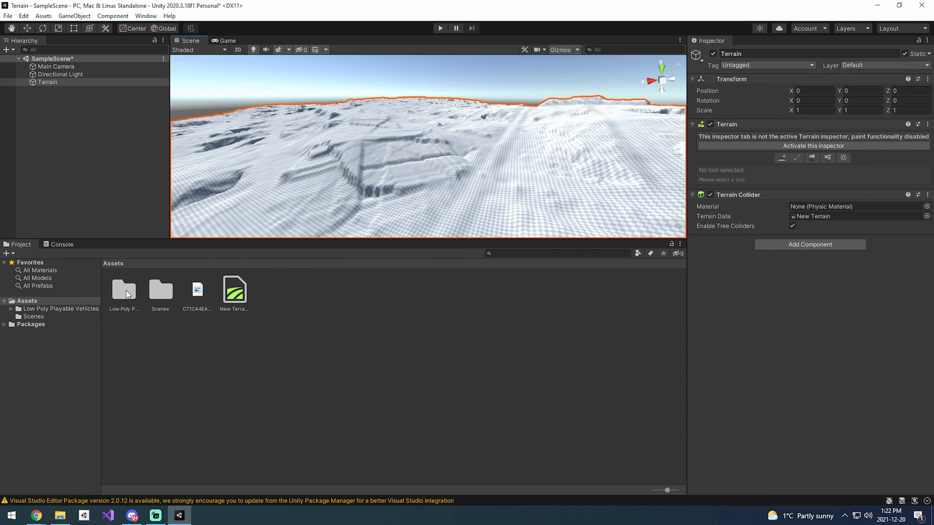
# Navigate Low Poly Playable Vehicles > Content > Prefabs > Playable Vehicles to show the vehicle prefabs.
pyautogui.doubleClick(124, 291)
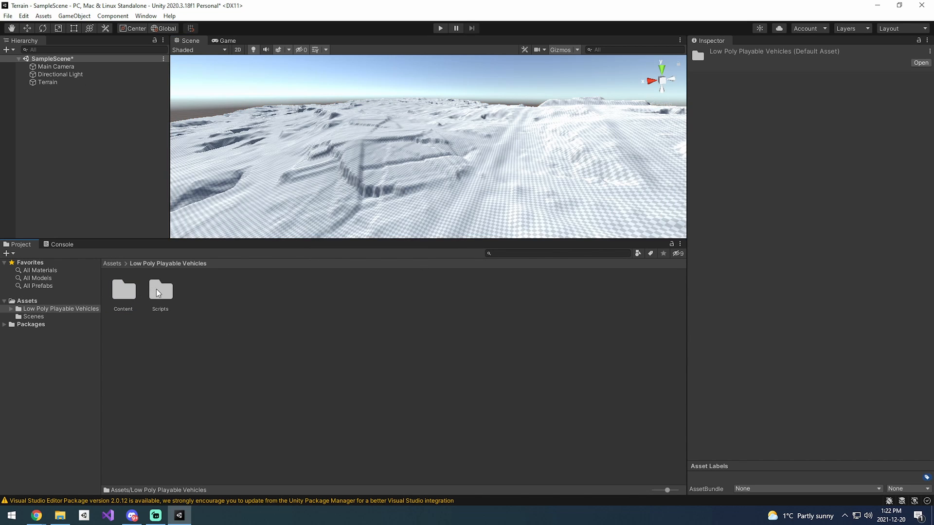
pyautogui.doubleClick(123, 291)
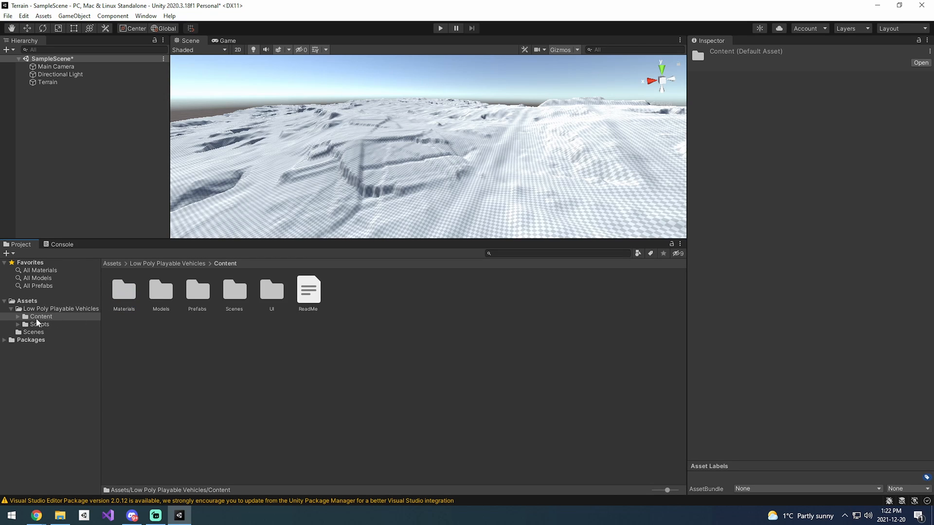
pyautogui.moveTo(182, 296)
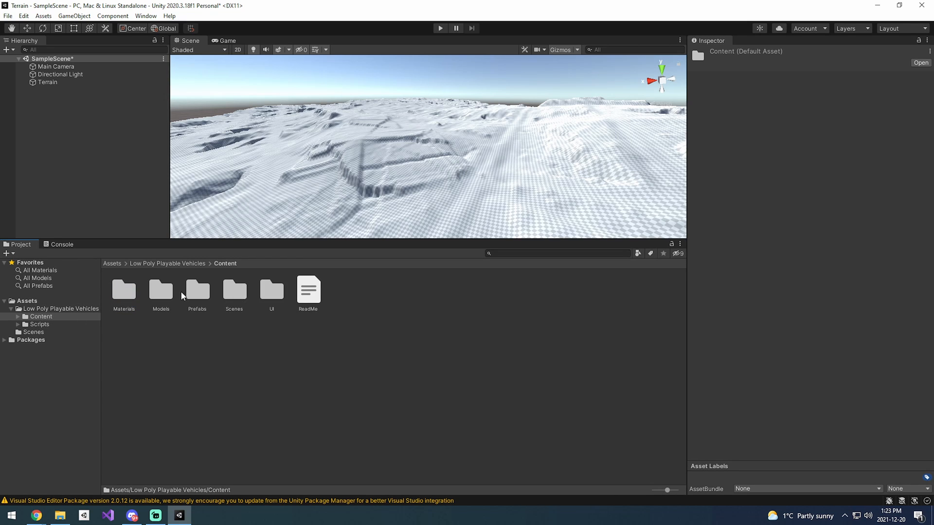
pyautogui.doubleClick(197, 291)
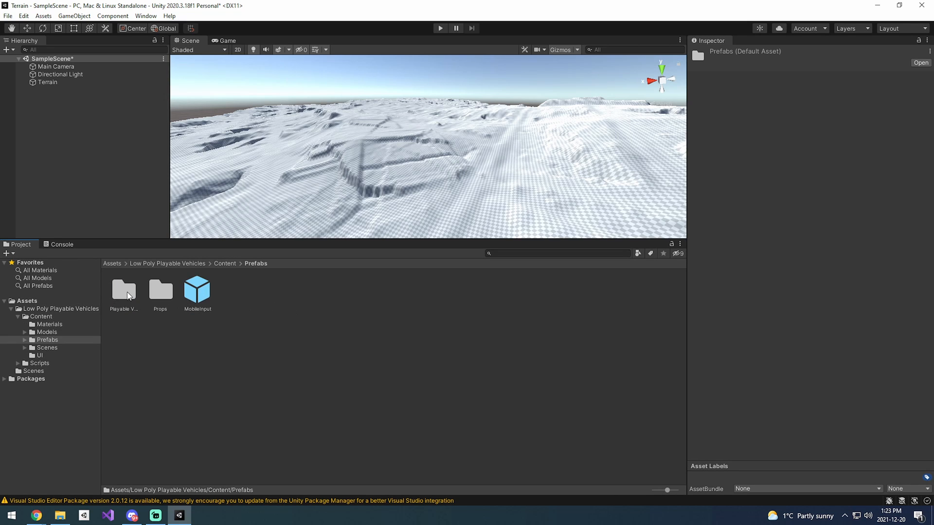
pyautogui.doubleClick(124, 287)
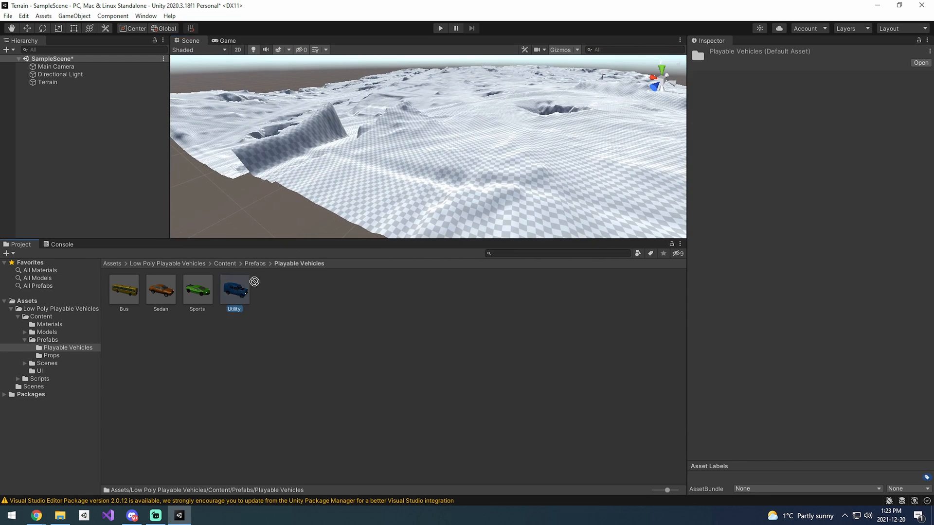
# Drag the Utility vehicle prefab onto the terrain and start Play mode to drive it.
pyautogui.moveTo(235, 289); pyautogui.dragTo(441, 173)
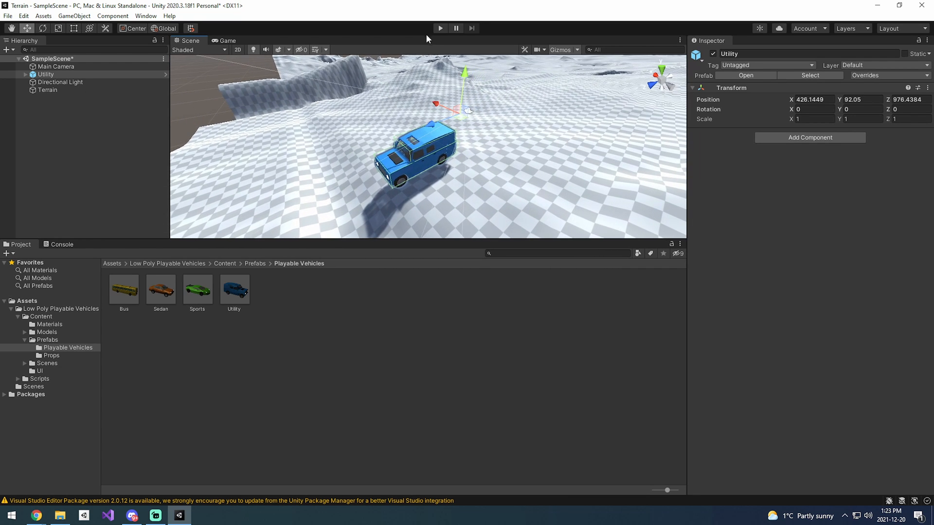
pyautogui.click(439, 28)
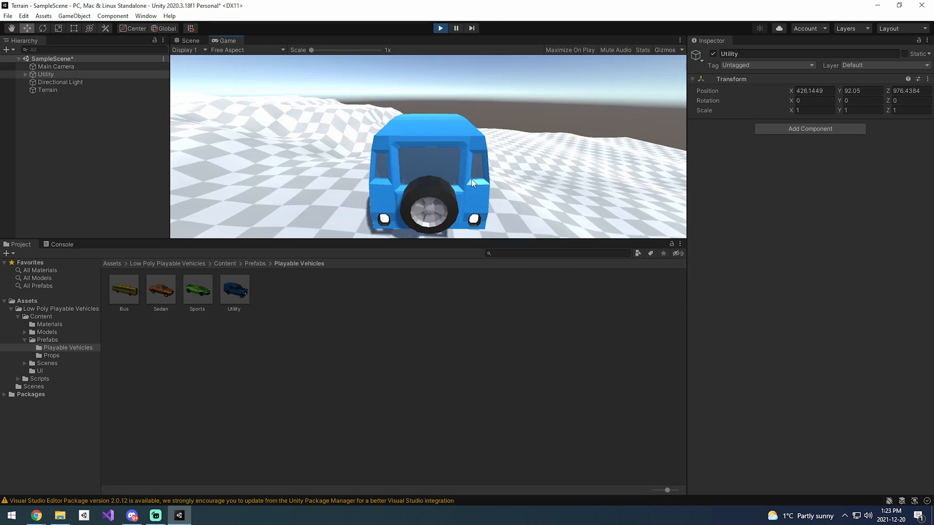